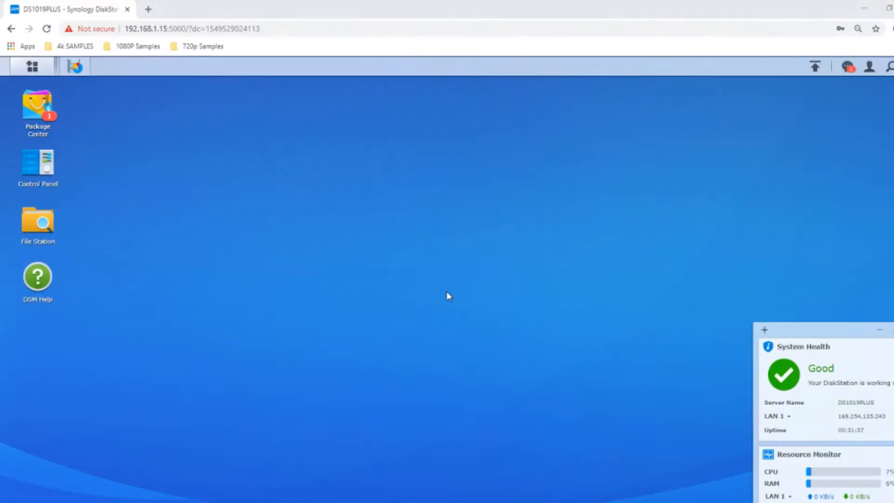
mouse_move(298, 209)
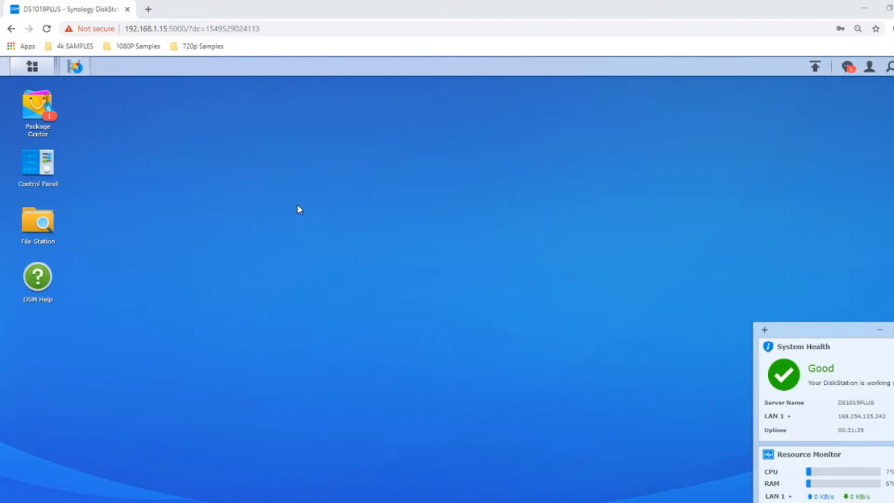
mouse_move(272, 224)
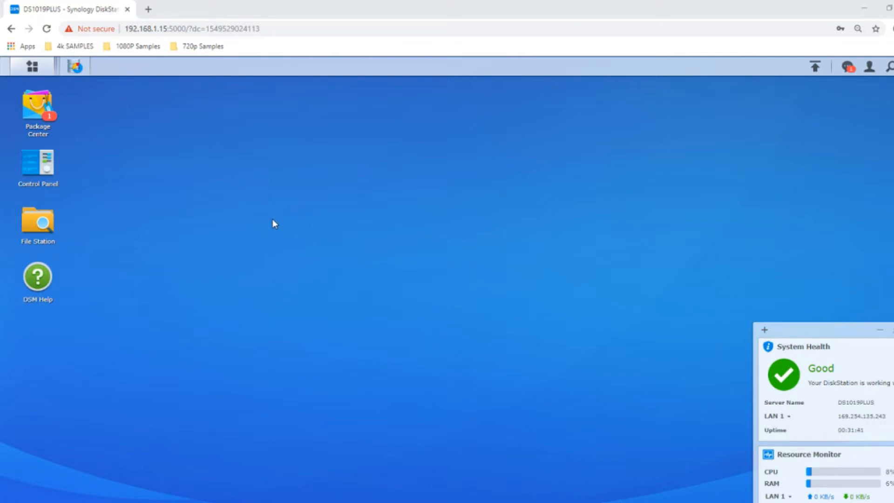
mouse_move(569, 328)
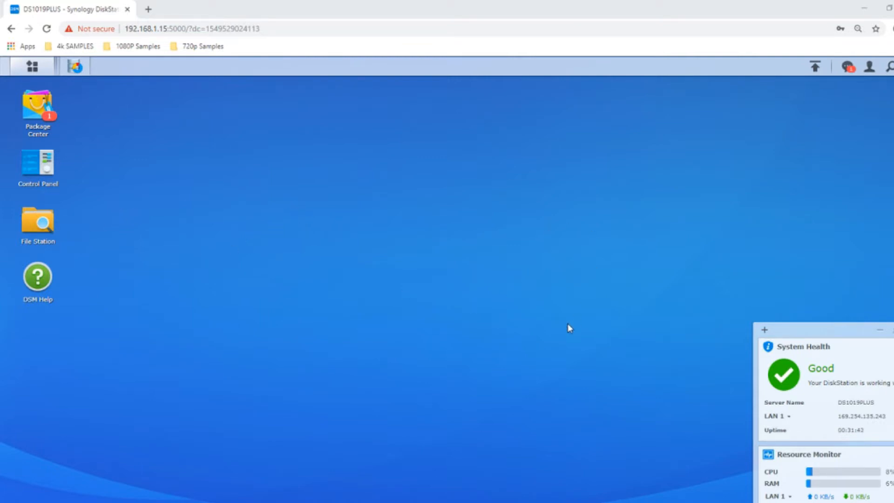
mouse_move(509, 368)
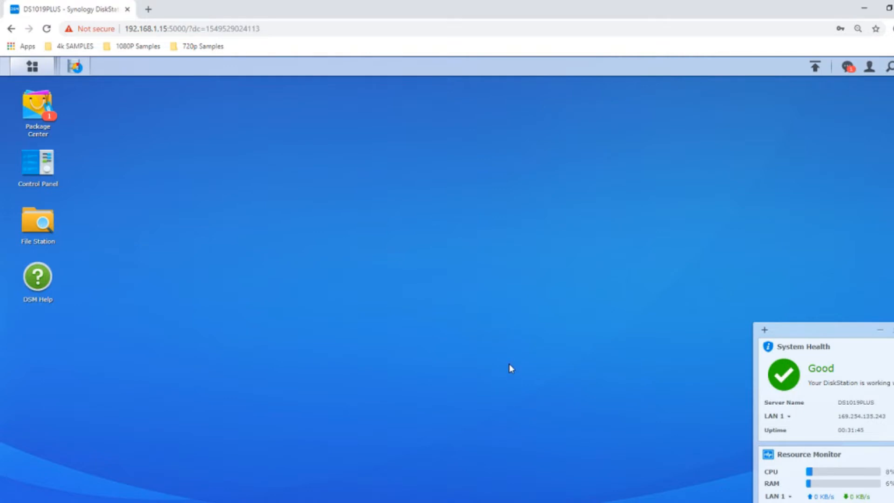
mouse_move(500, 361)
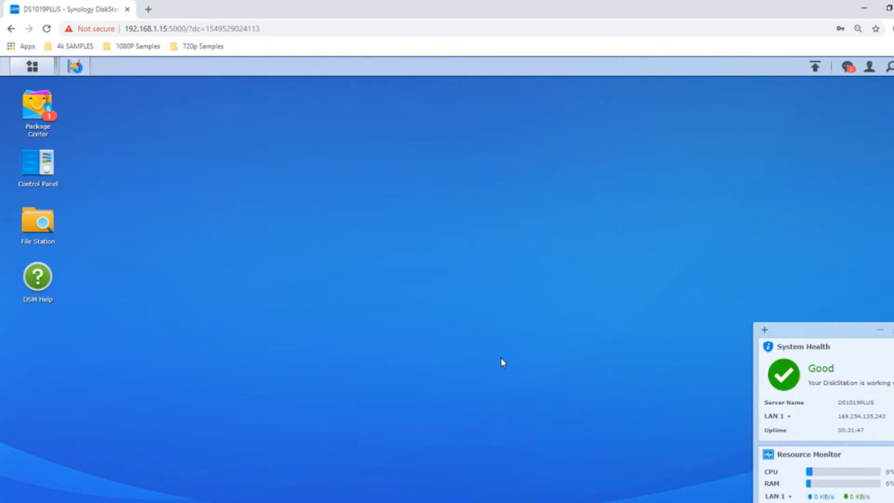
mouse_move(451, 267)
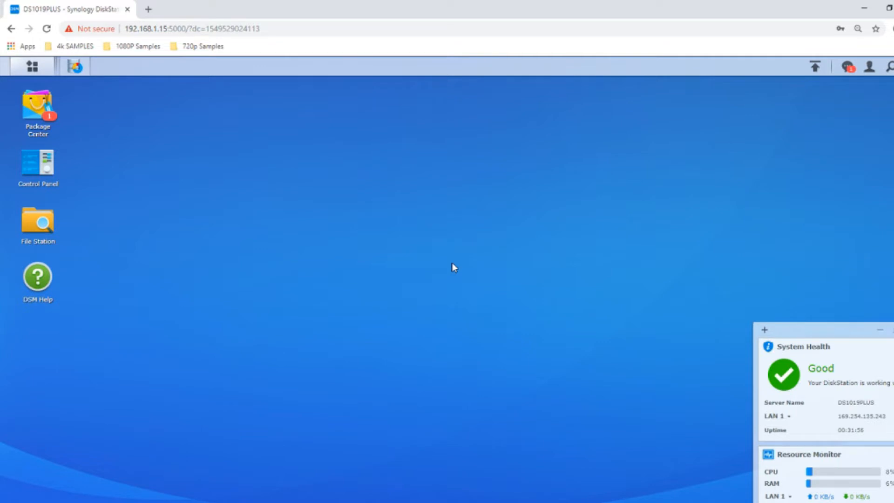
mouse_move(153, 162)
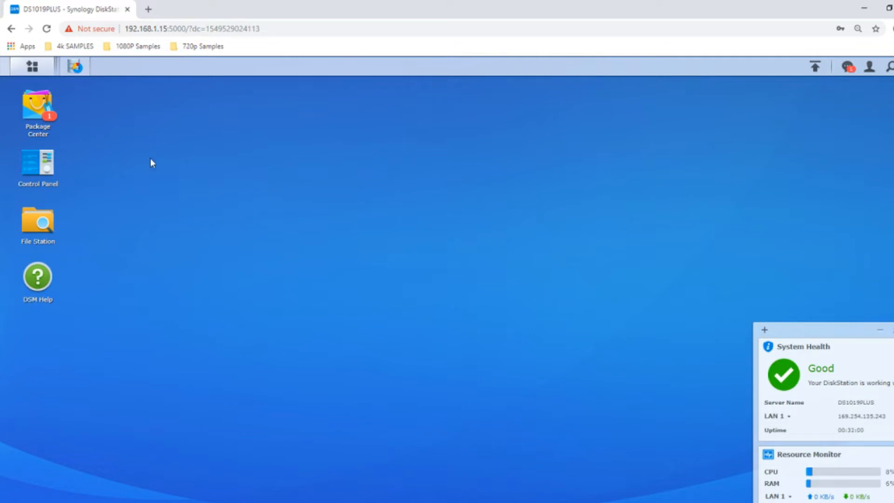
mouse_move(32, 67)
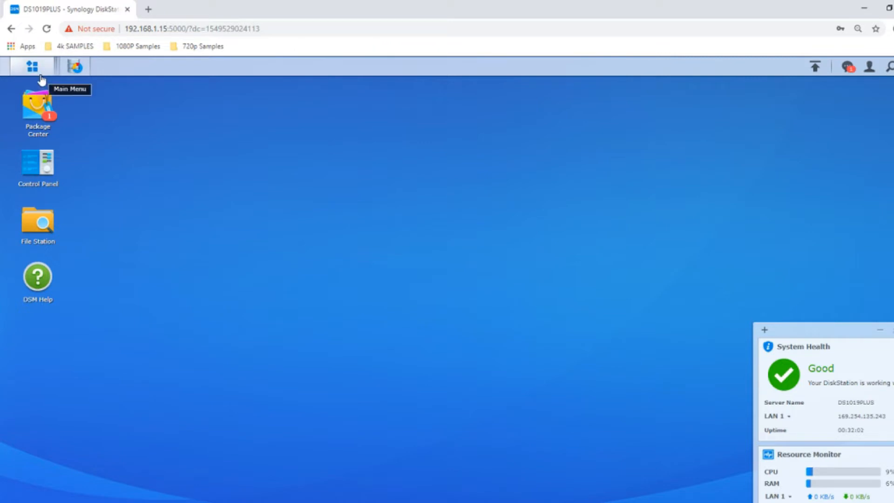
mouse_move(129, 285)
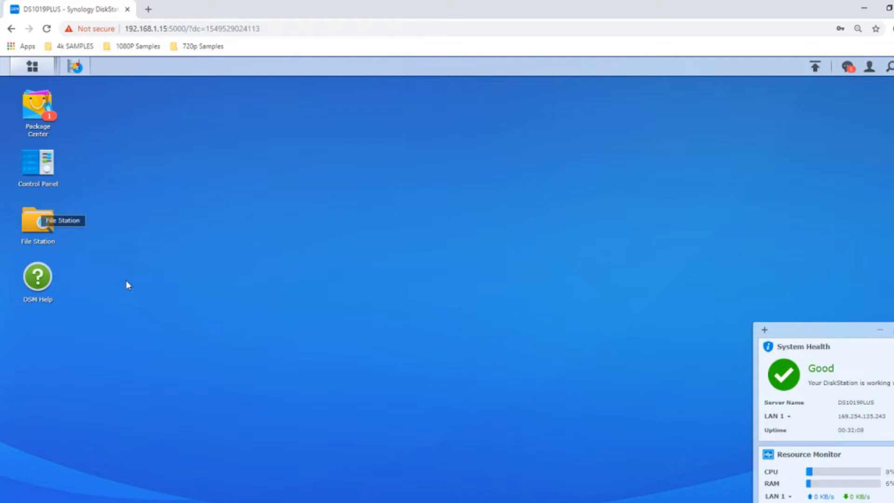
mouse_move(78, 174)
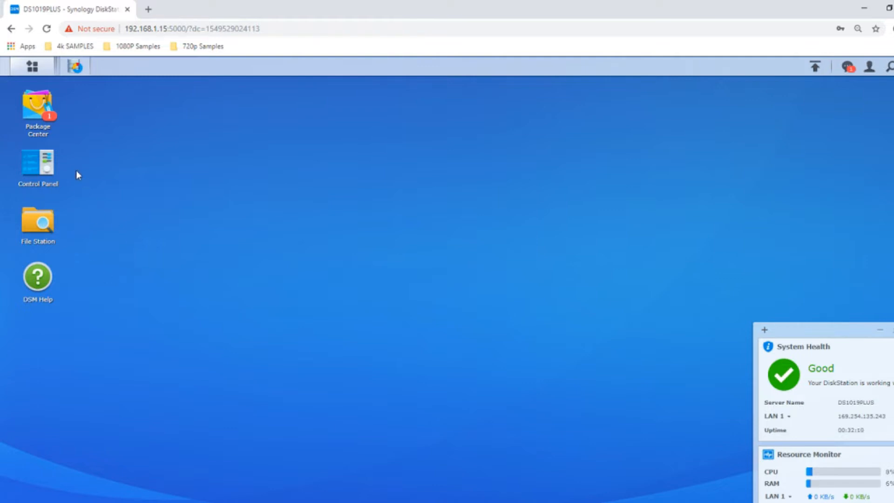
mouse_move(24, 160)
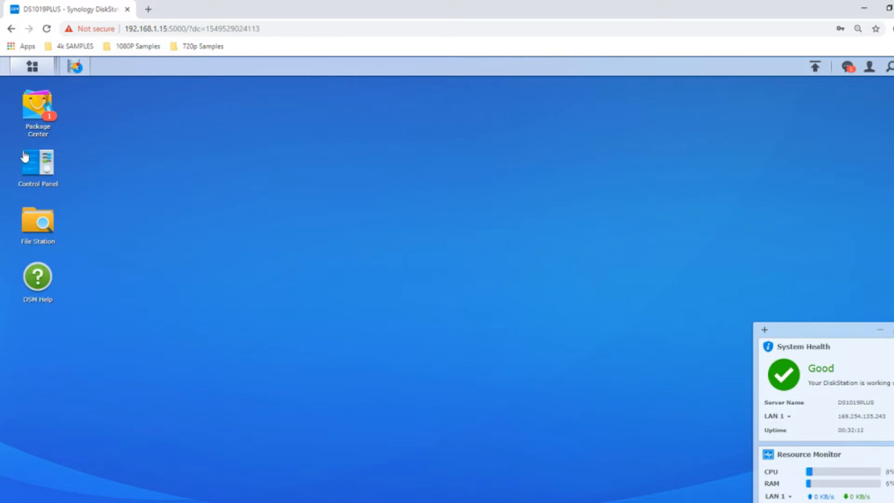
Step: Launch Control Panel from the DSM desktop icon
double_click(38, 162)
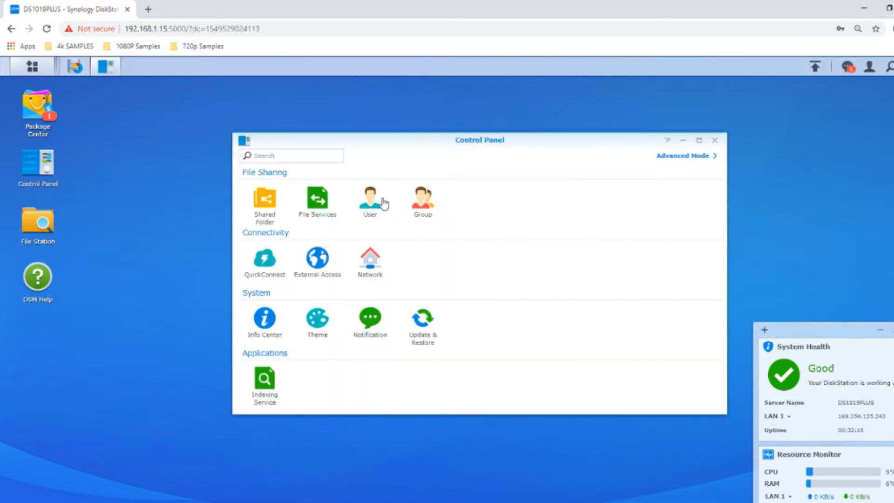
mouse_move(422, 194)
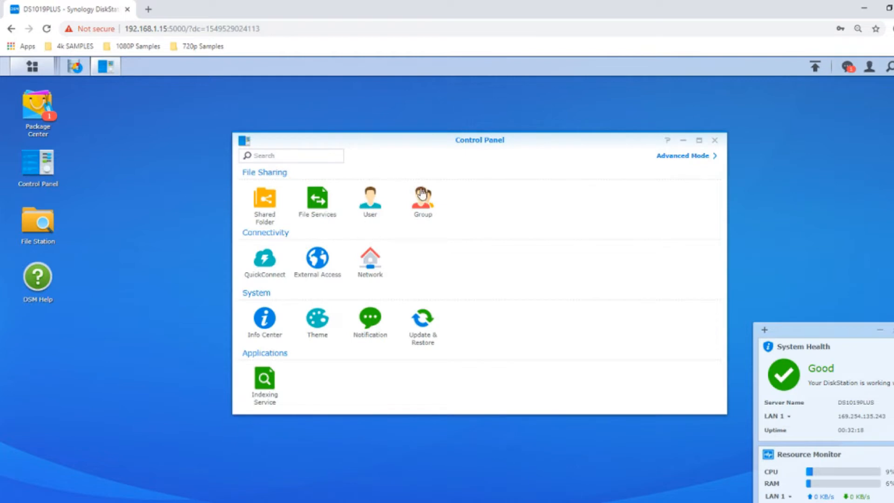
mouse_move(370, 198)
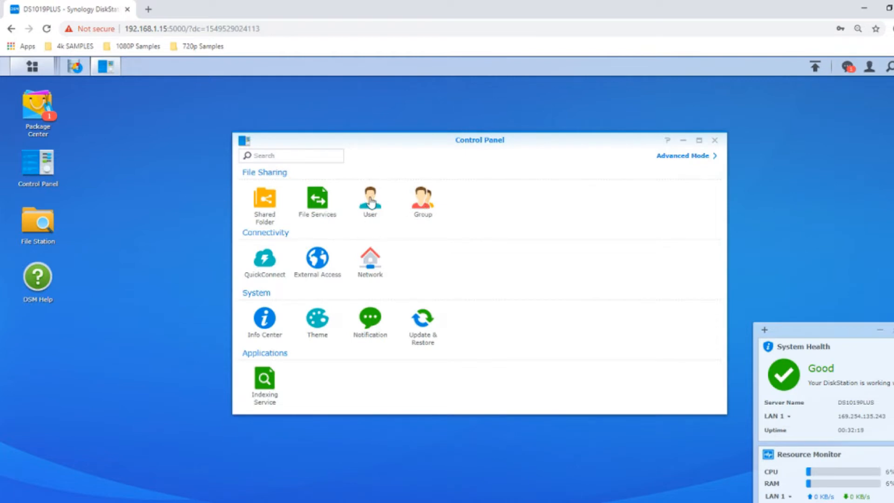
mouse_move(414, 201)
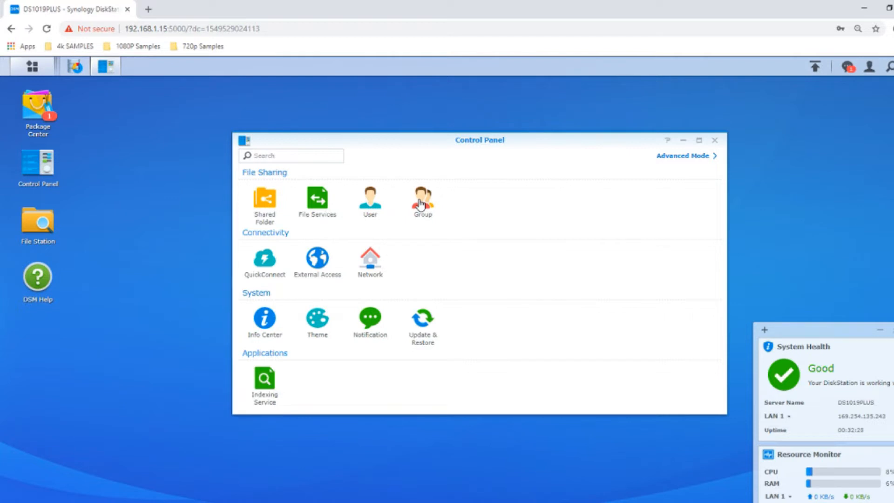
mouse_move(430, 175)
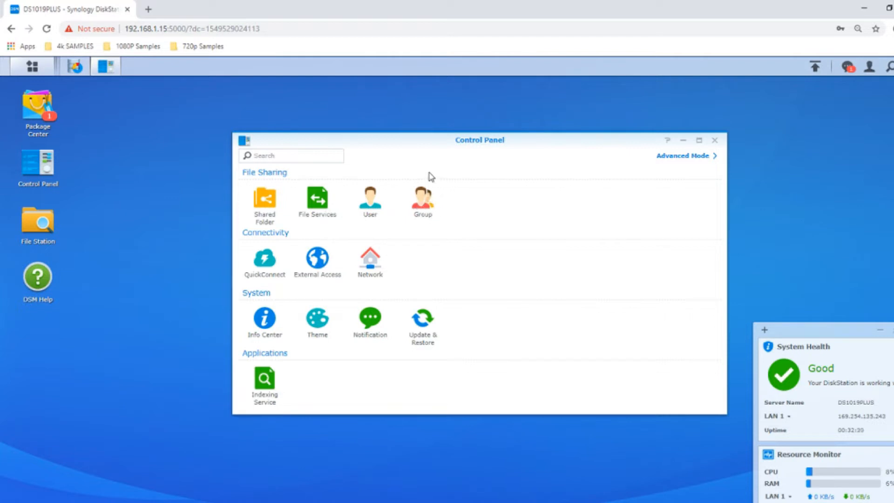
mouse_move(423, 193)
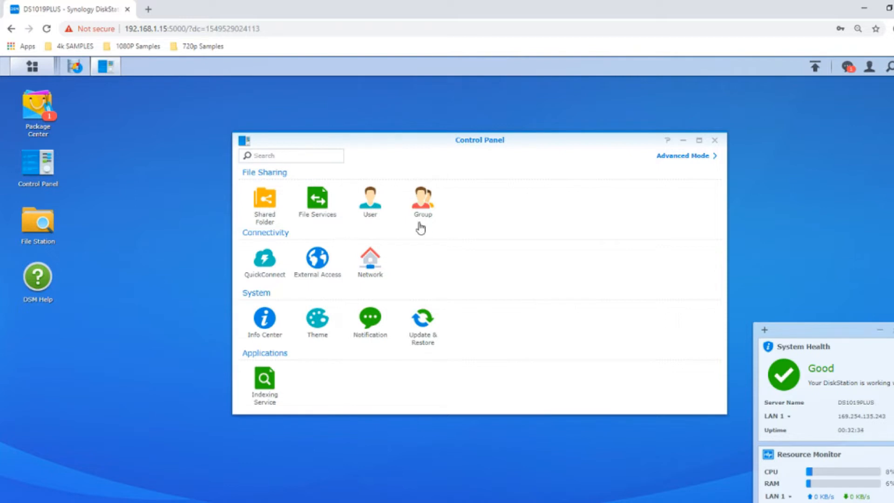
mouse_move(370, 208)
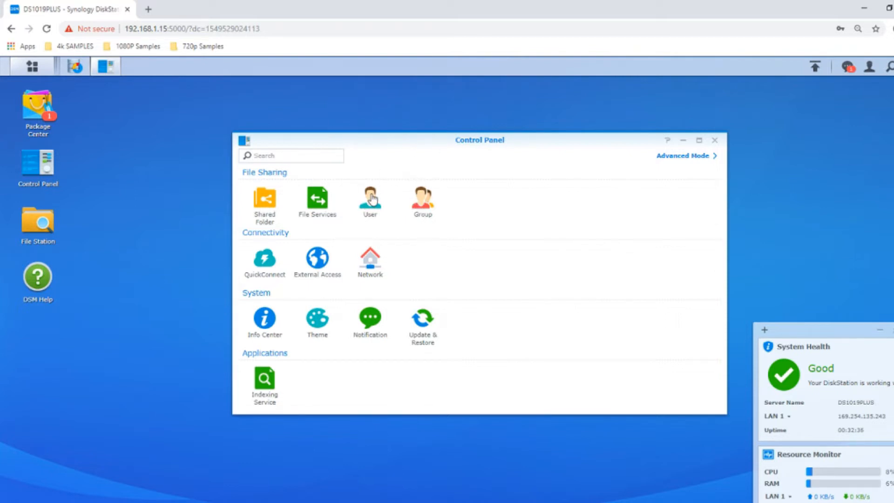
Step: Show the User page under File Sharing, listing admin and the disabled guest
click(369, 196)
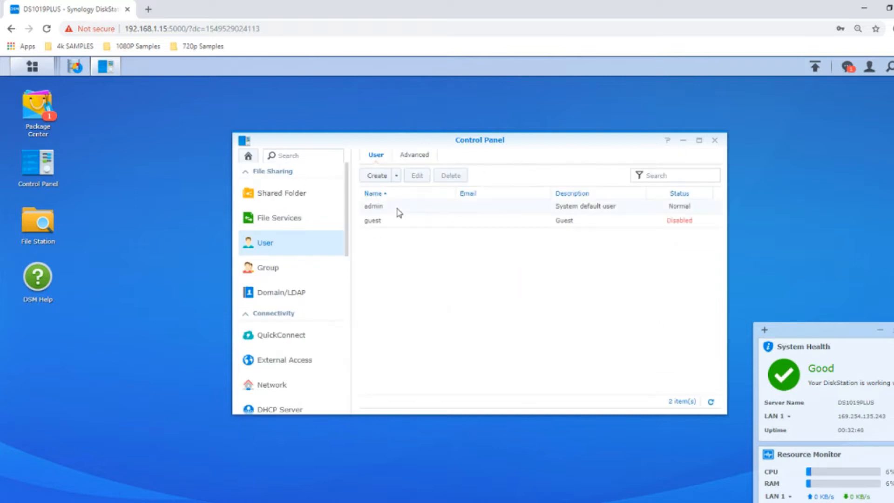
mouse_move(709, 227)
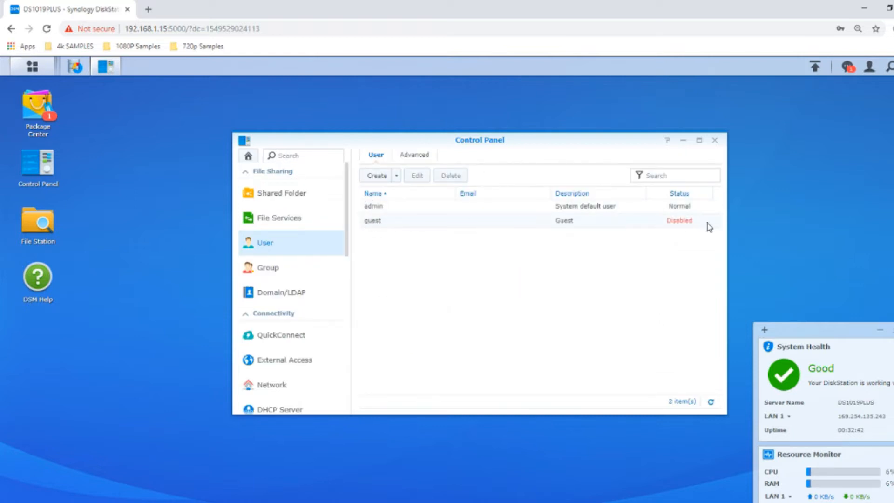
mouse_move(616, 243)
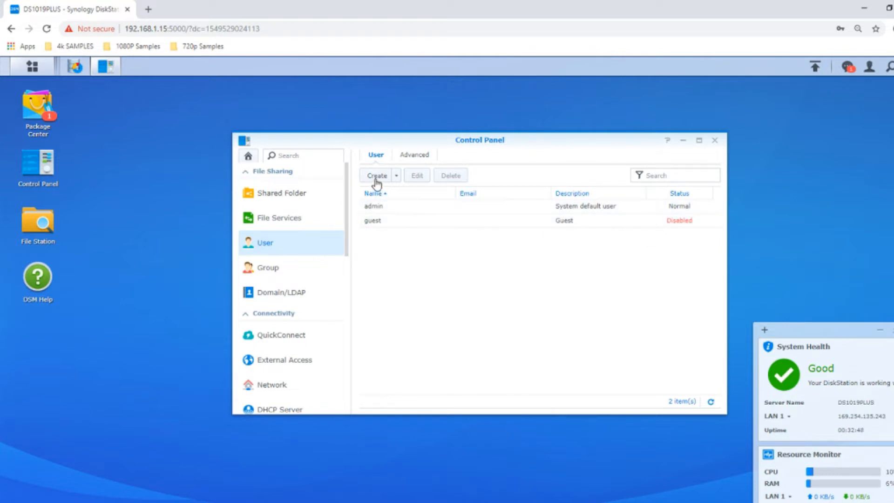
Step: Start a new user Adam with description Marketing and a confirmed password
click(376, 175)
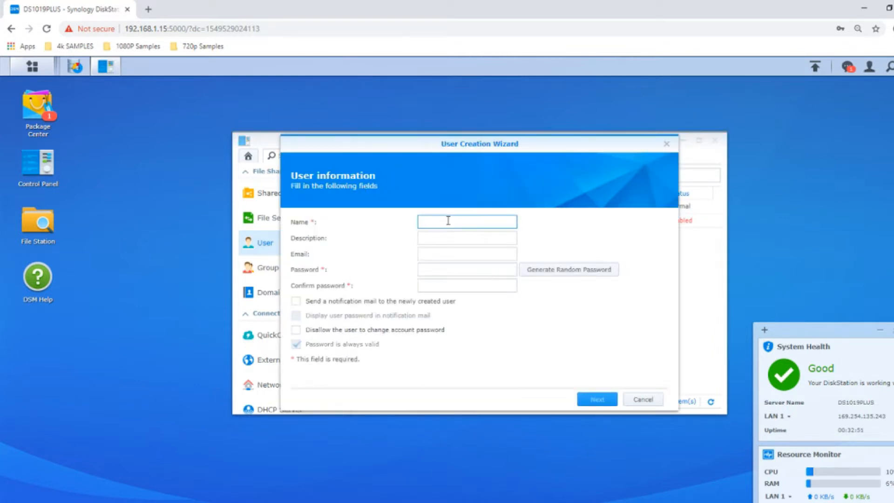
text(Adal)
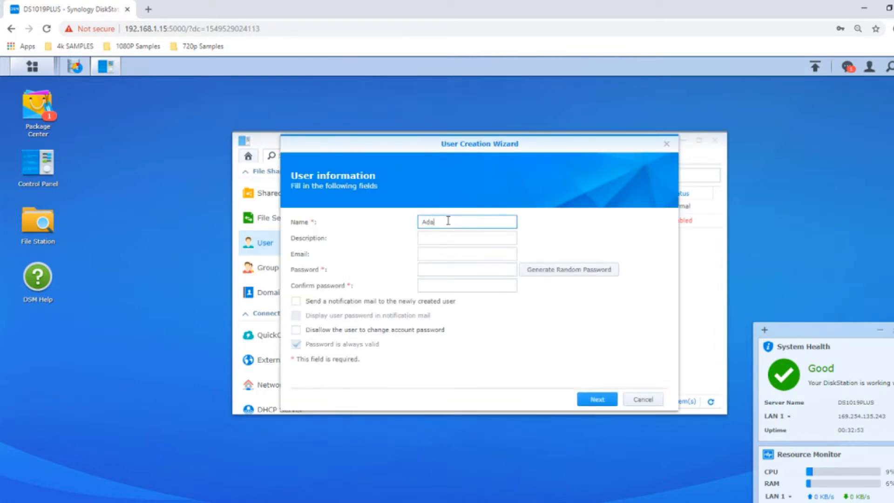
click(467, 238)
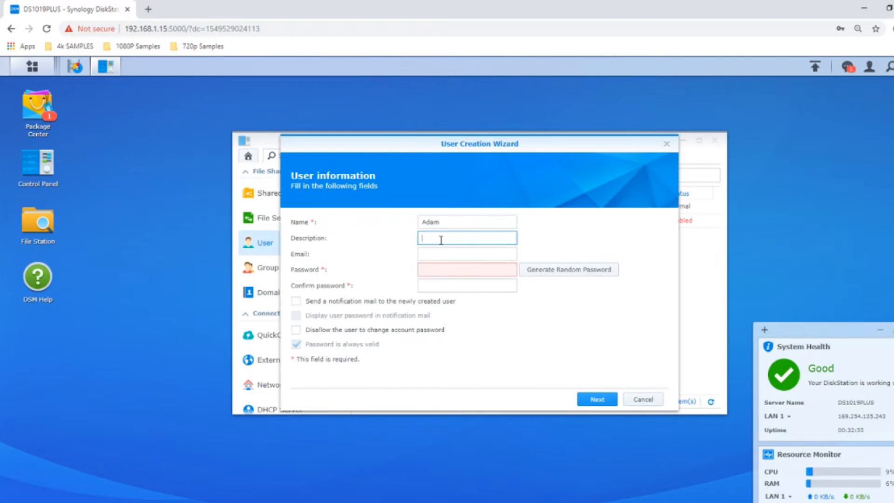
text(Mal)
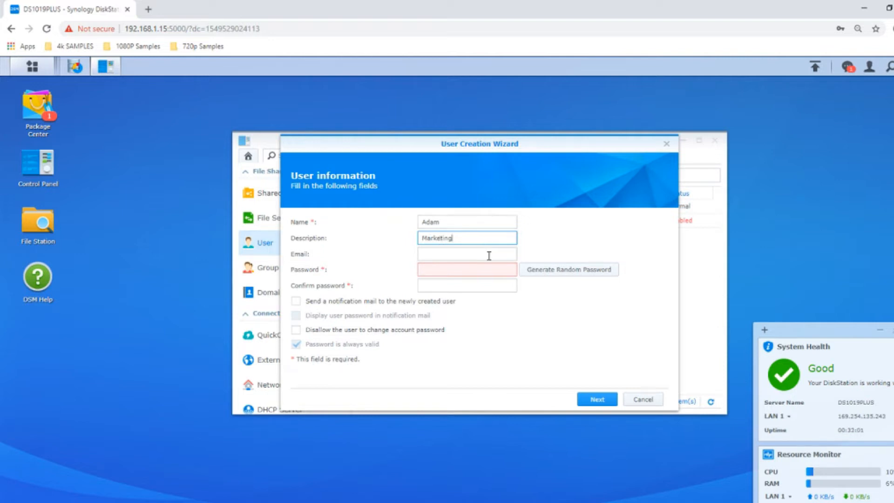
click(467, 253)
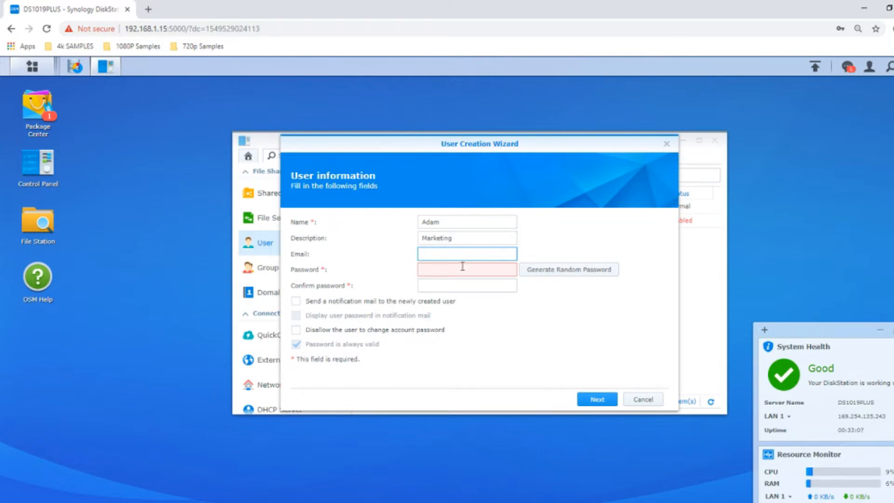
click(466, 269)
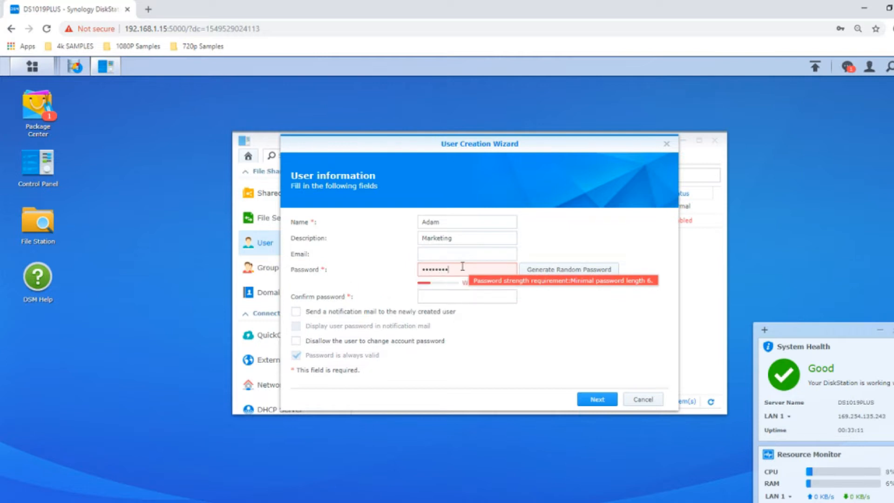
text(•••)
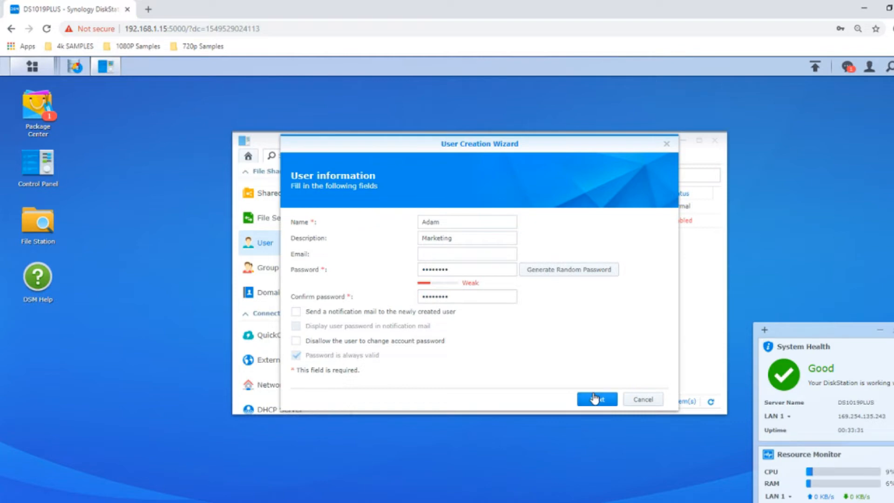
Step: Advance Adam's wizard to group membership, keeping only the default users group
click(597, 399)
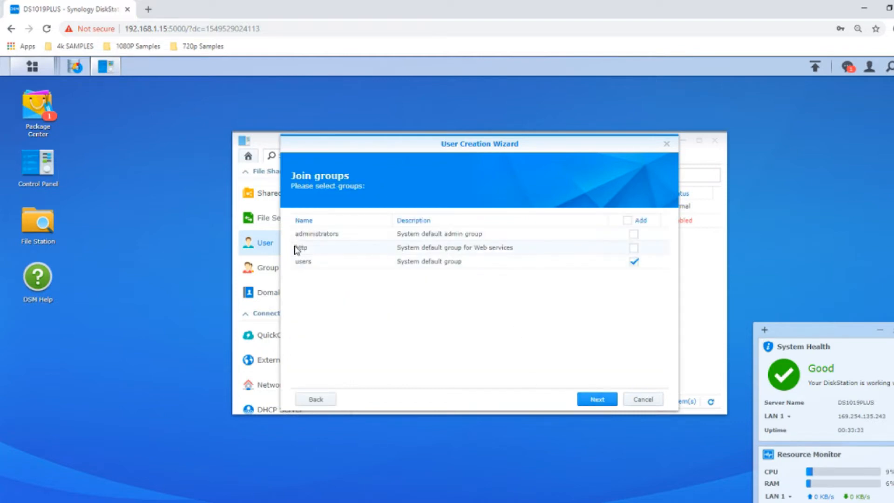
mouse_move(347, 263)
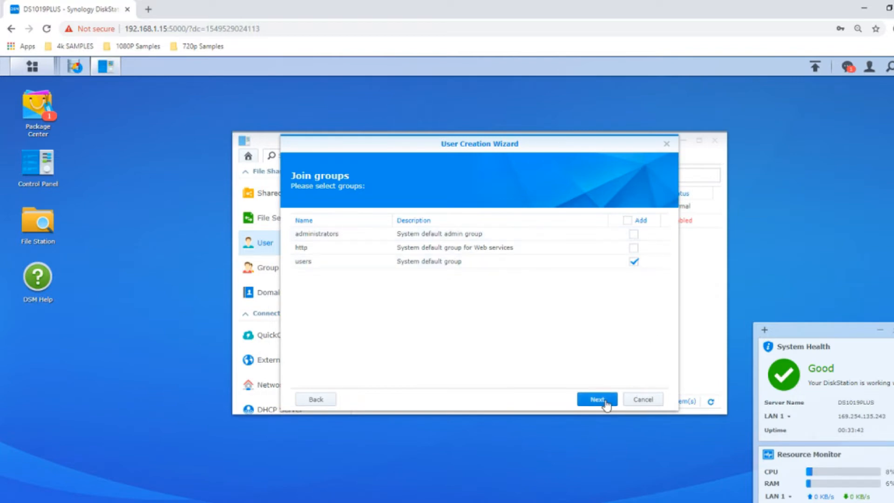
Step: Grant Adam read/write access to MyShare and move on to quota settings
click(596, 399)
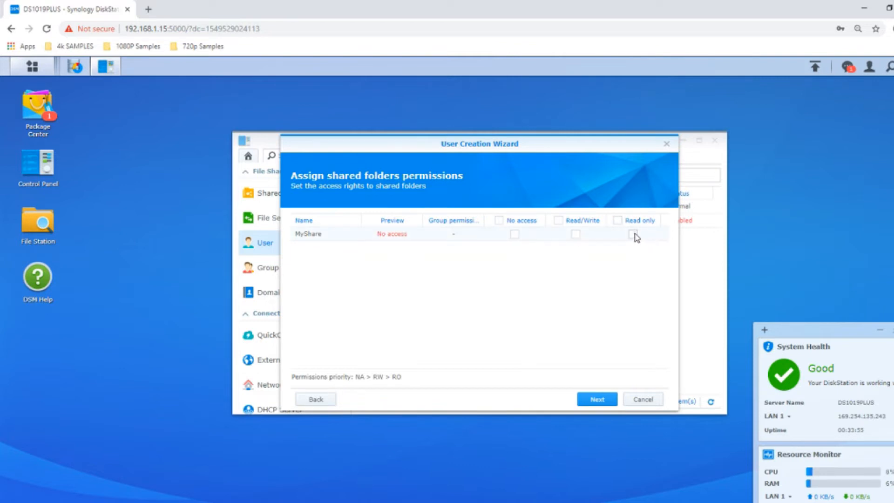
mouse_move(636, 241)
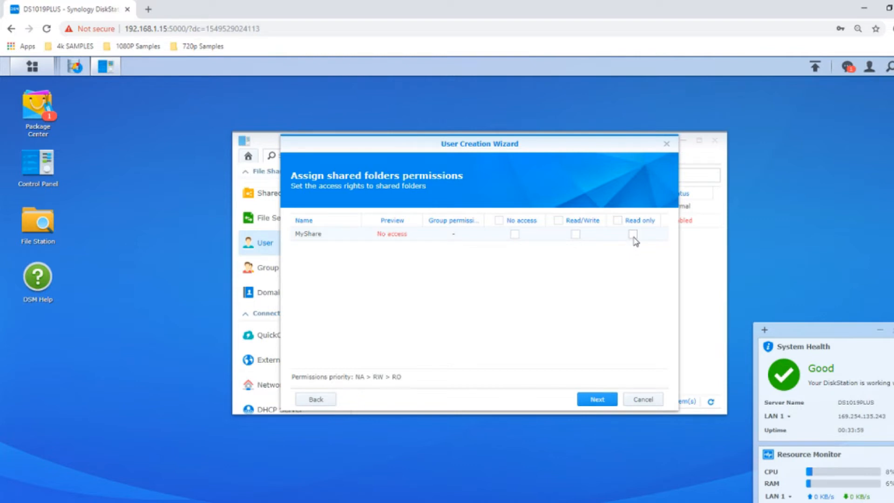
click(575, 234)
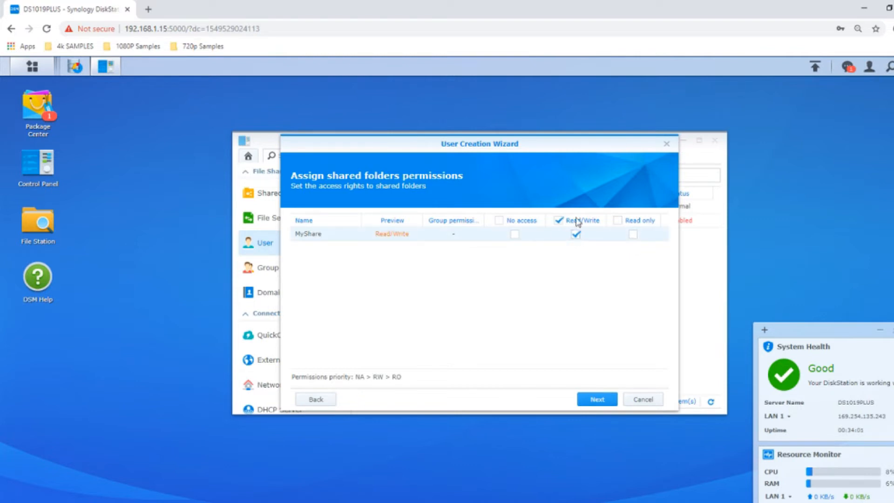
click(597, 399)
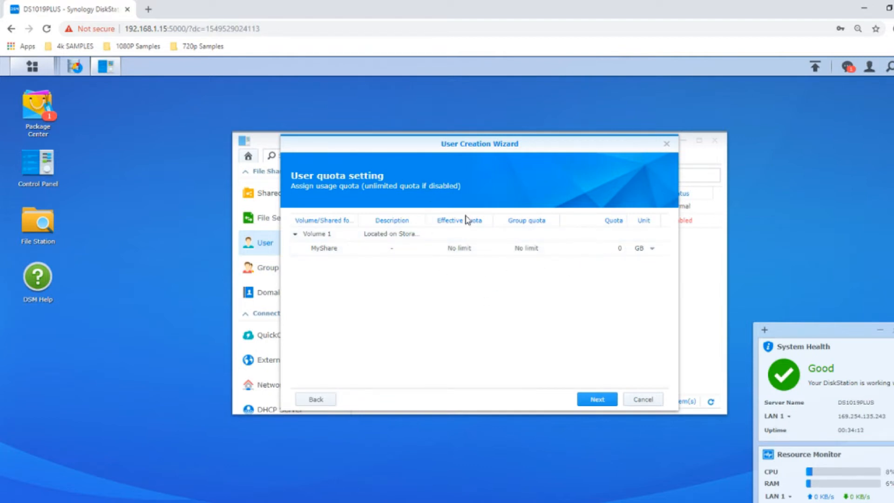
Step: Allow Adam File Station access, skip speed limits, and apply to create the account
click(593, 248)
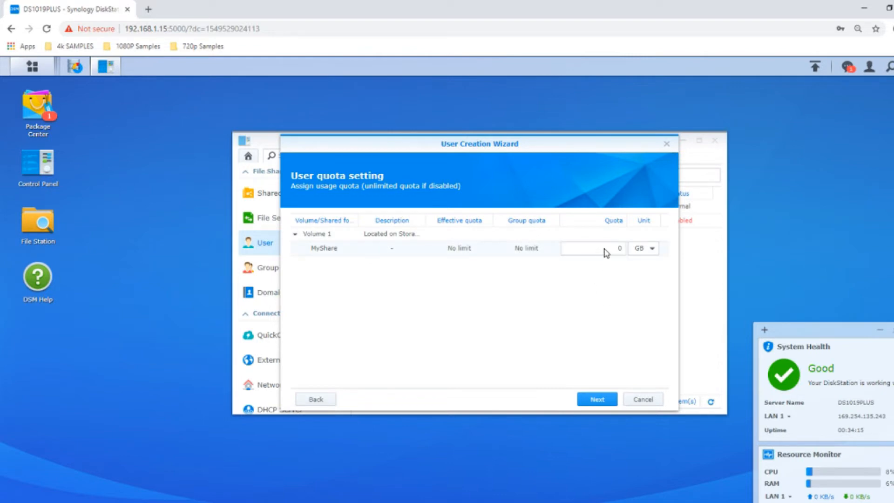
mouse_move(389, 208)
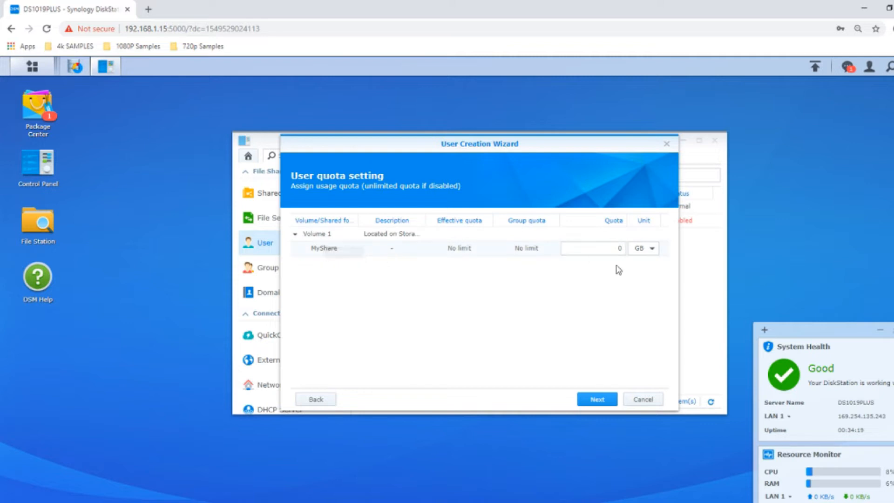
click(597, 399)
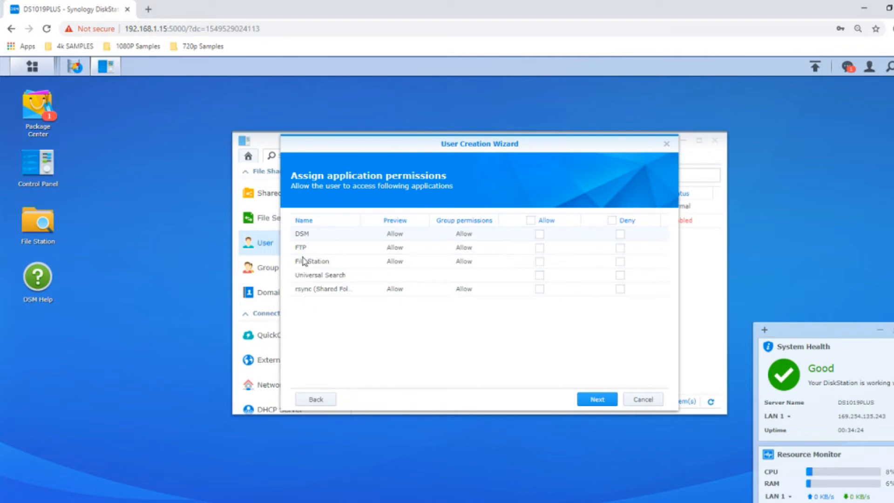
mouse_move(316, 263)
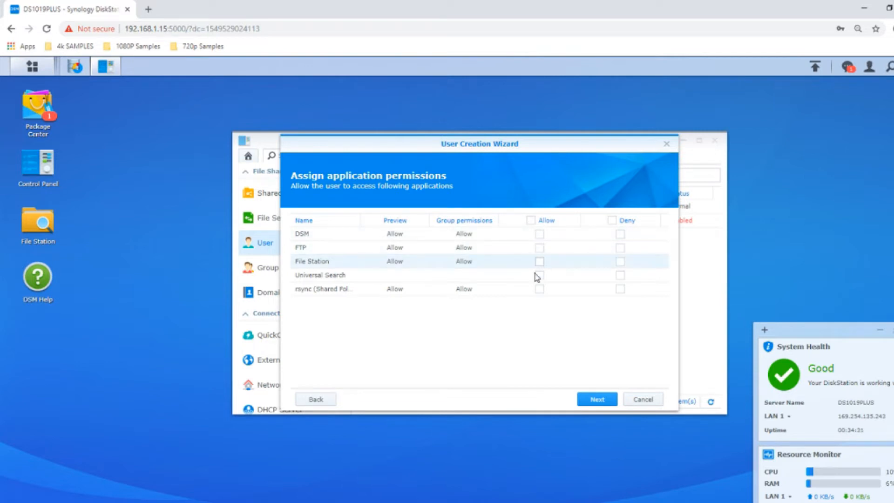
click(539, 261)
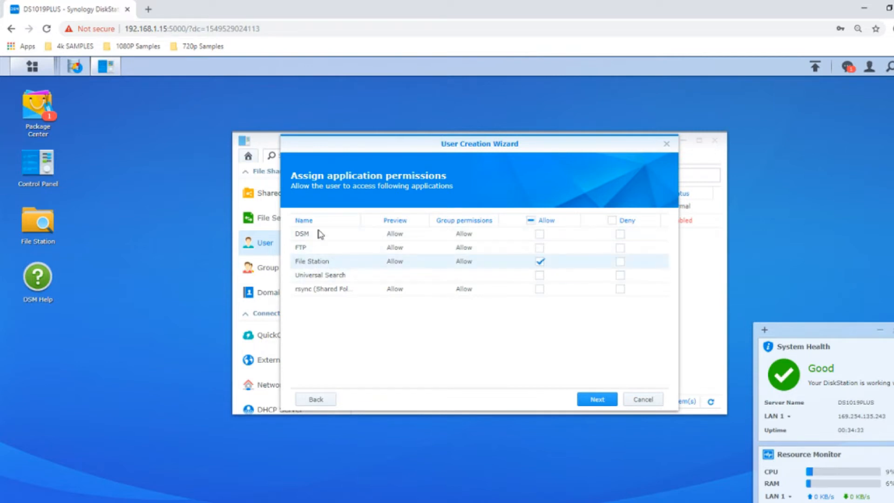
click(597, 399)
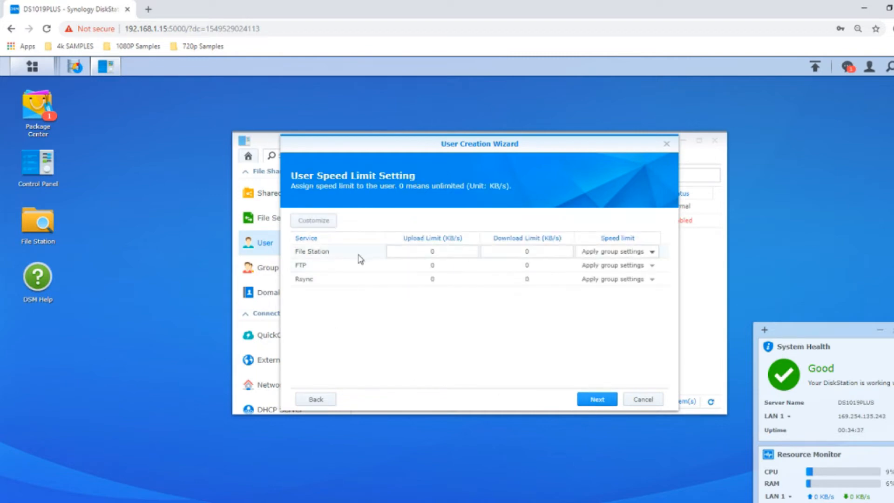
mouse_move(648, 270)
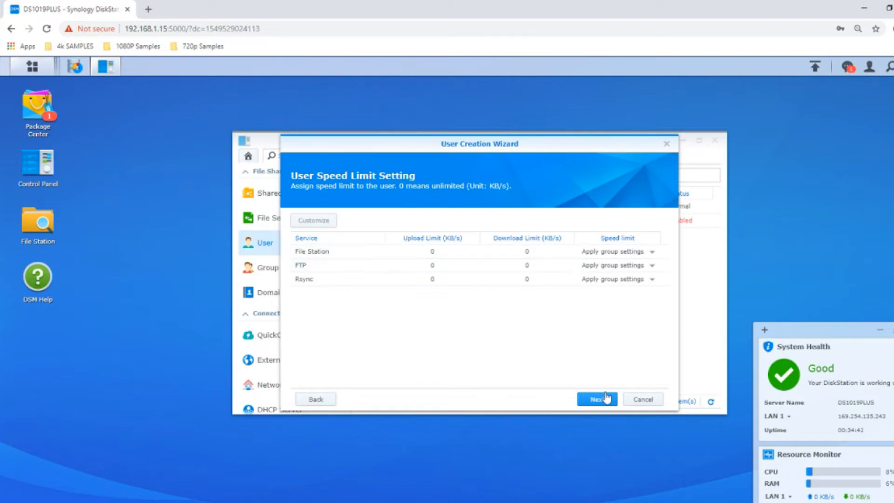
click(597, 399)
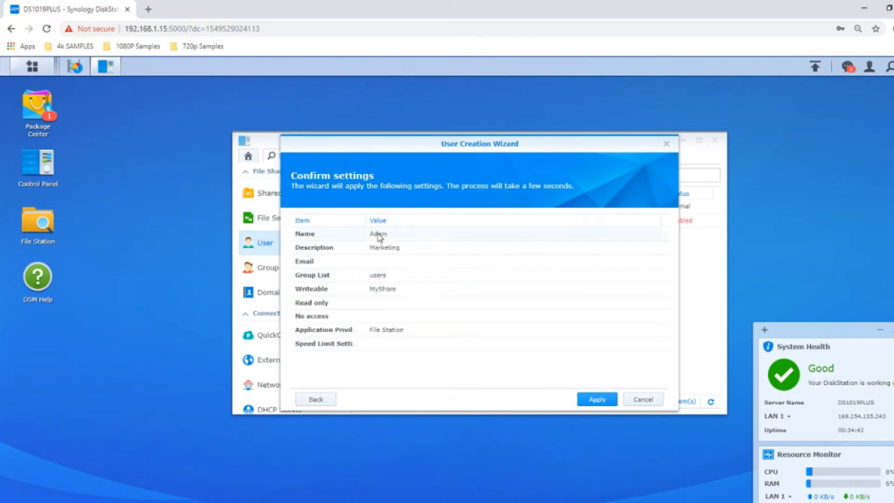
mouse_move(392, 253)
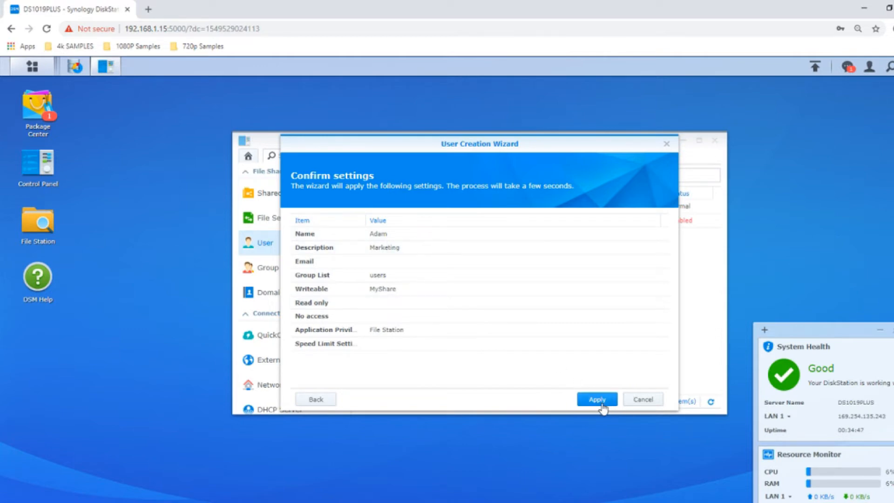
click(597, 399)
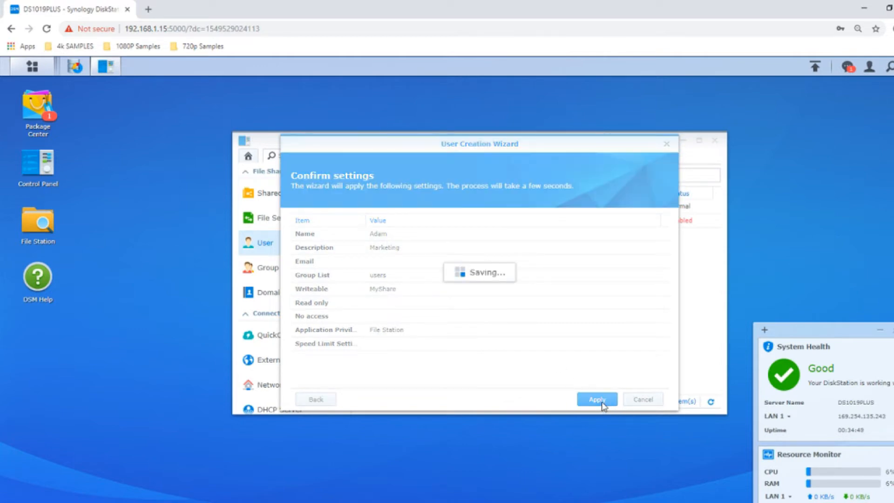
click(597, 399)
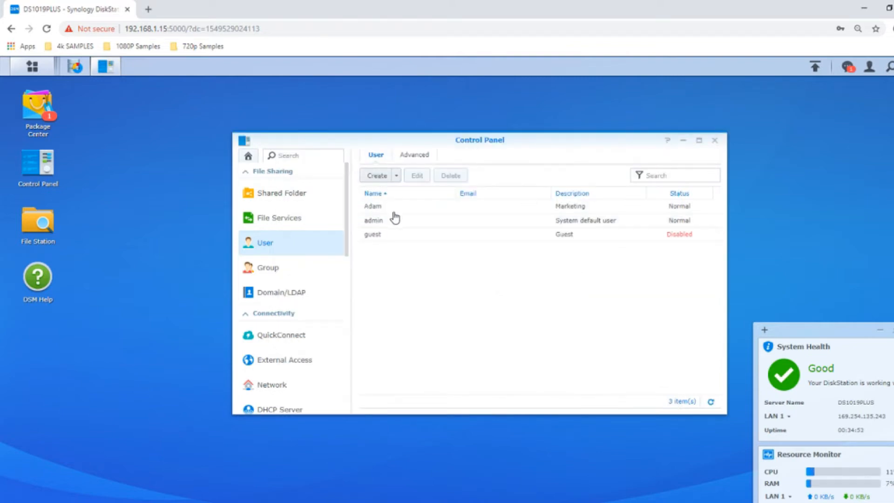
Step: Start user Barbara with description Sales and a password
click(377, 175)
text(Barbara)
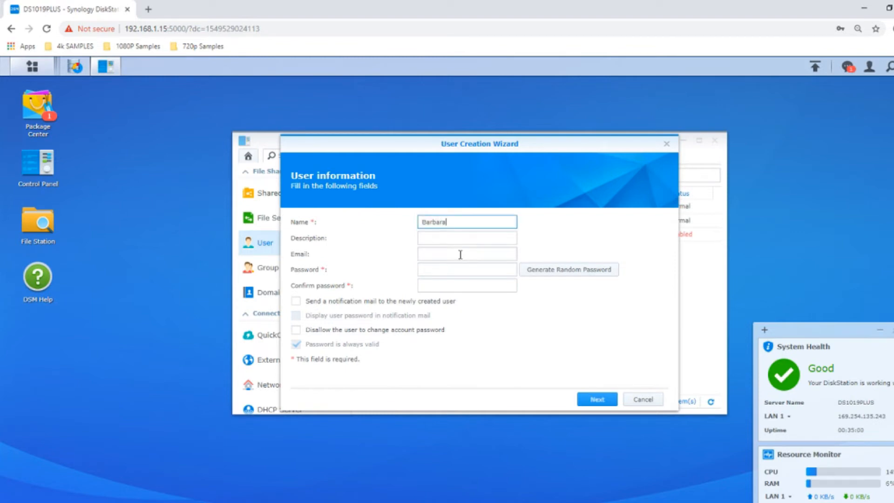
click(466, 238)
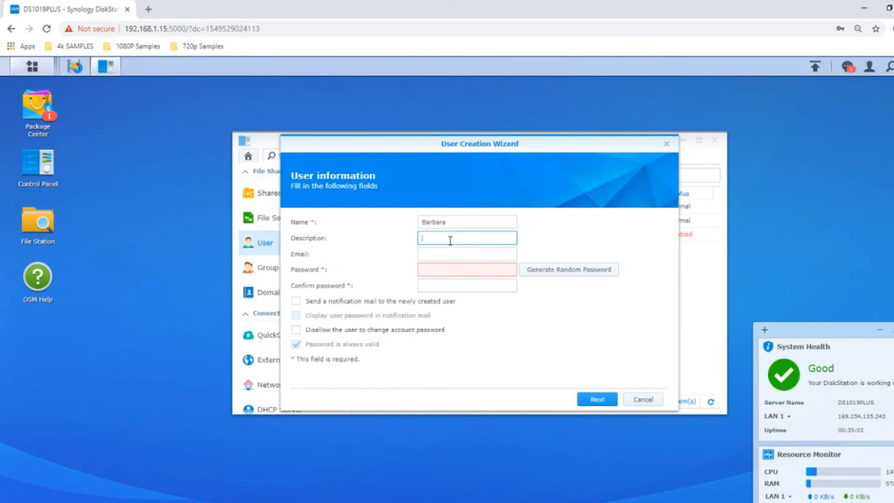
text(Sales)
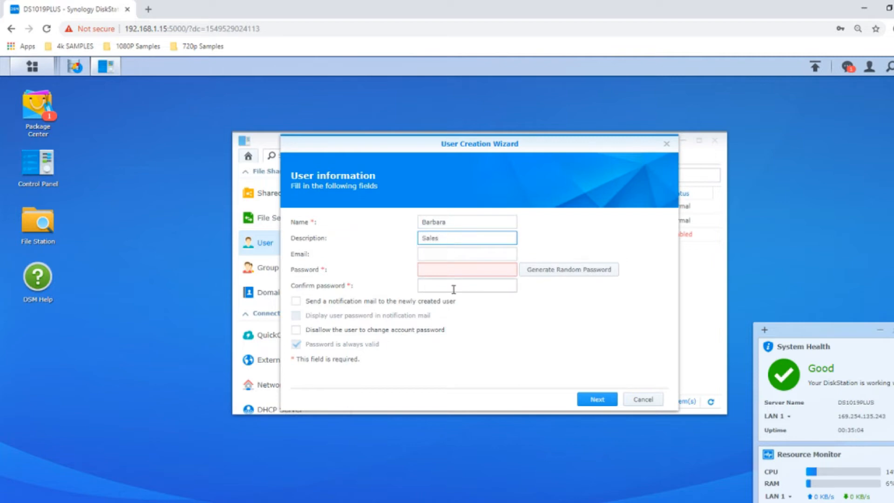
click(467, 269)
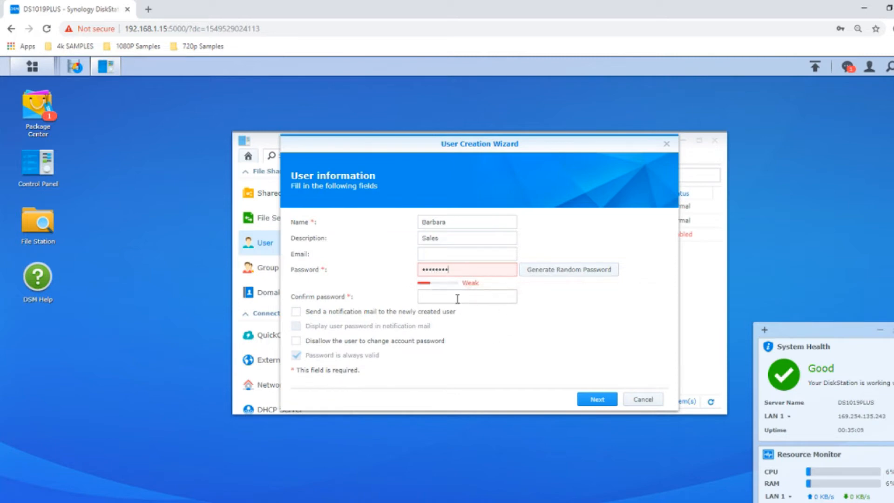
text(••••••••)
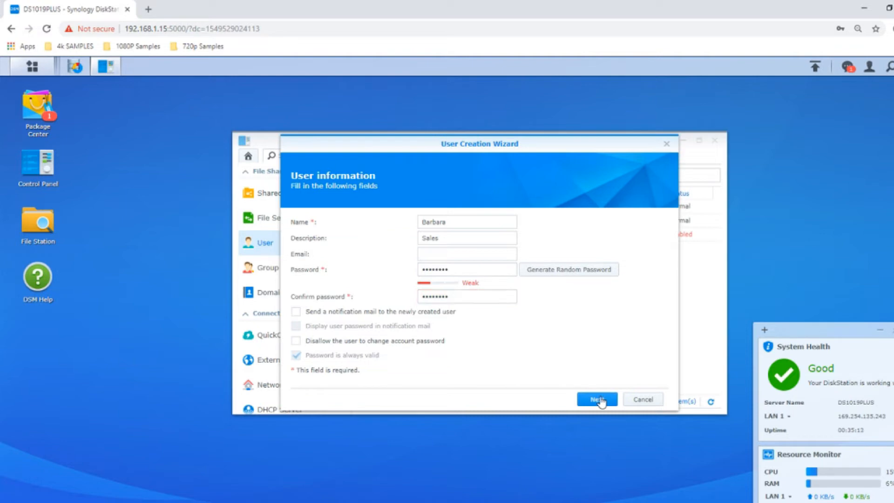
click(597, 399)
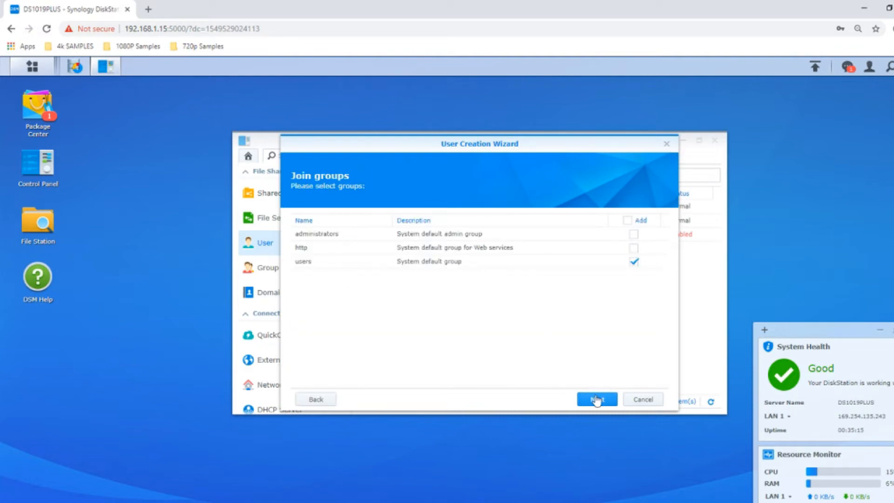
Step: Give Barbara read/write on MyShare and all application permissions, then create her
click(597, 399)
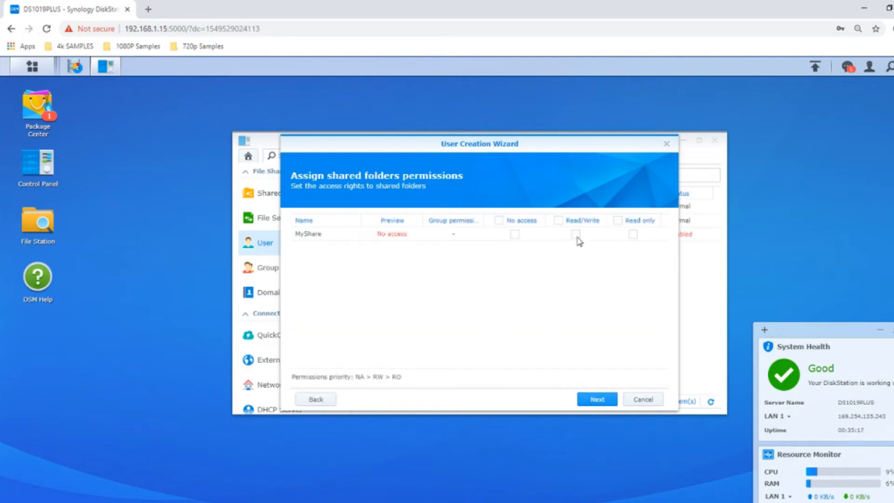
click(575, 234)
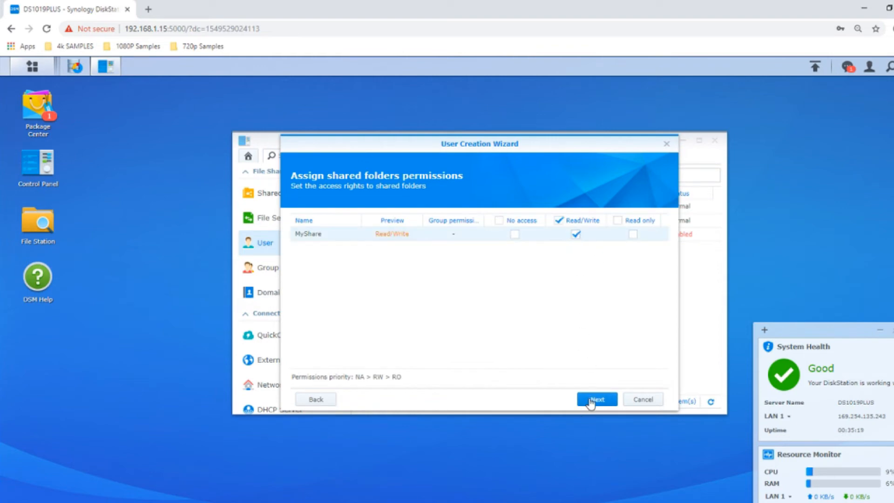
click(597, 399)
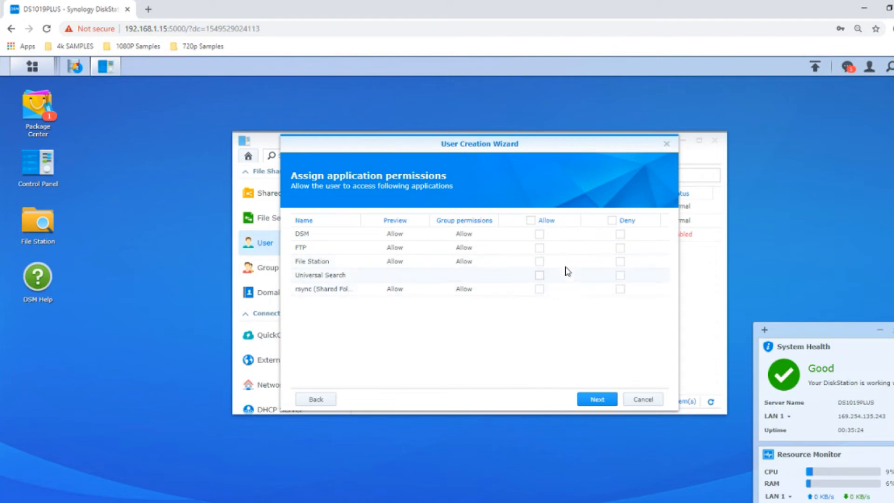
click(539, 261)
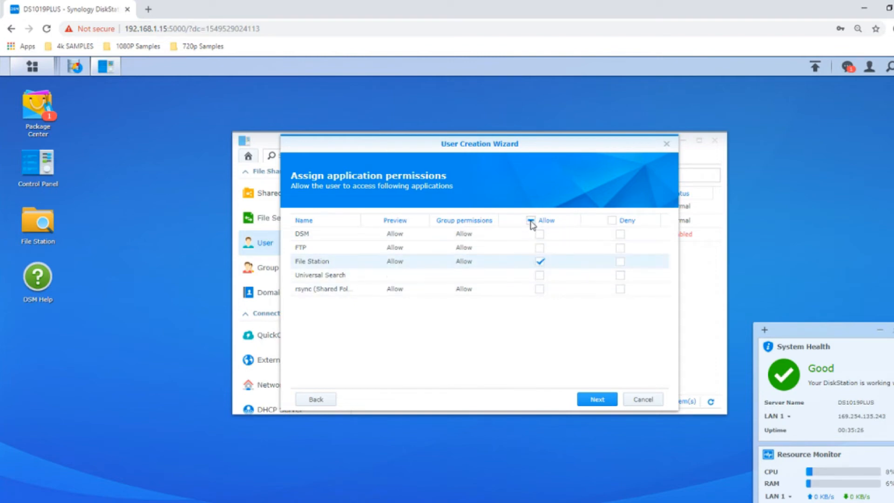
click(530, 220)
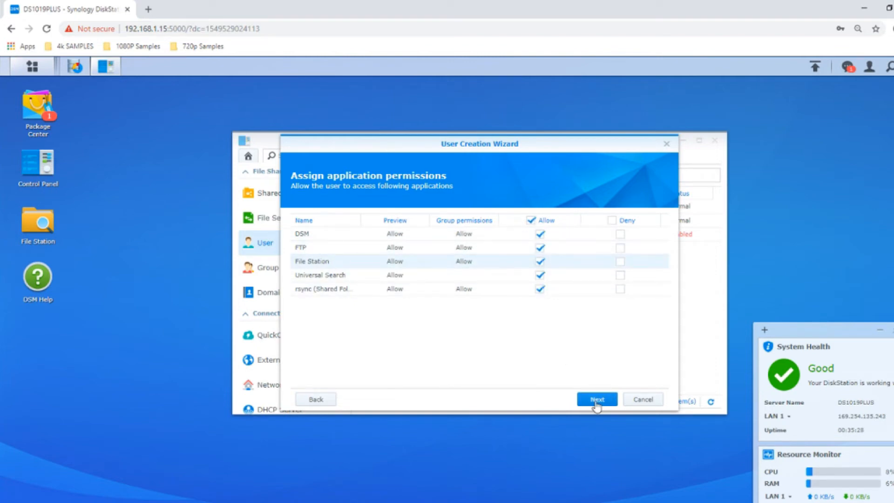
click(597, 399)
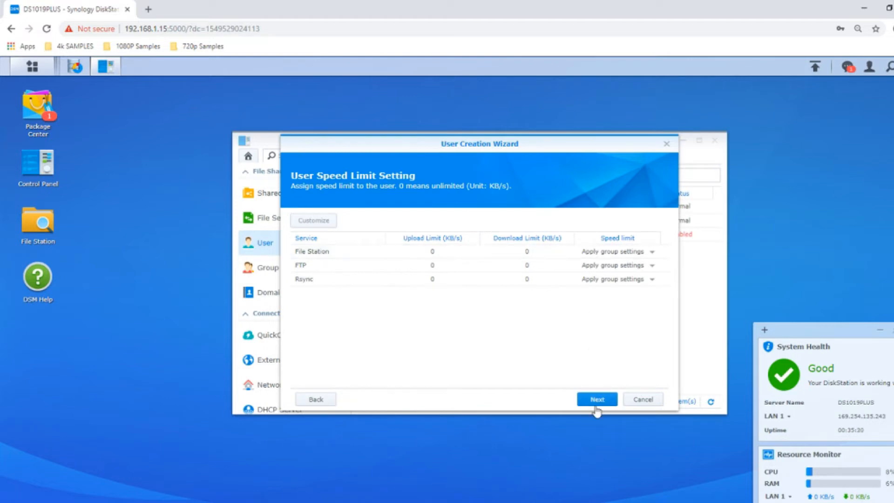
click(597, 399)
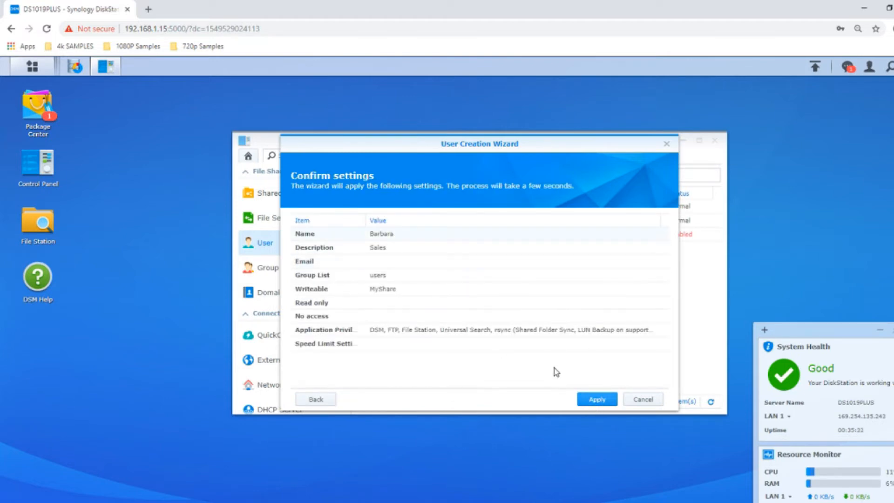
click(597, 399)
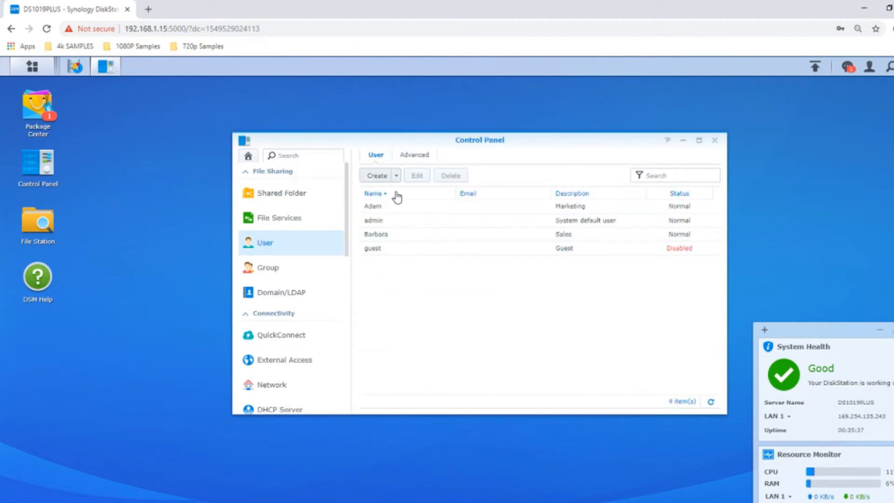
Step: Start user Colin with a password, passing the group membership page
click(376, 175)
text(Colin)
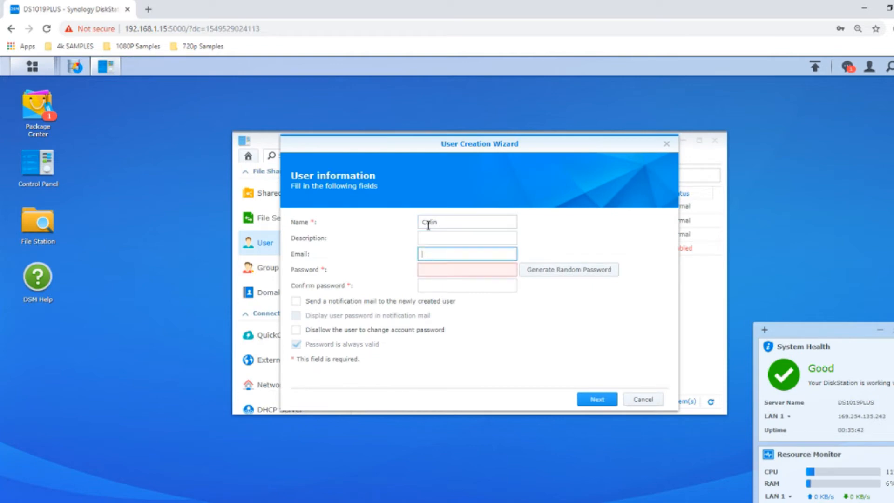
text(*)
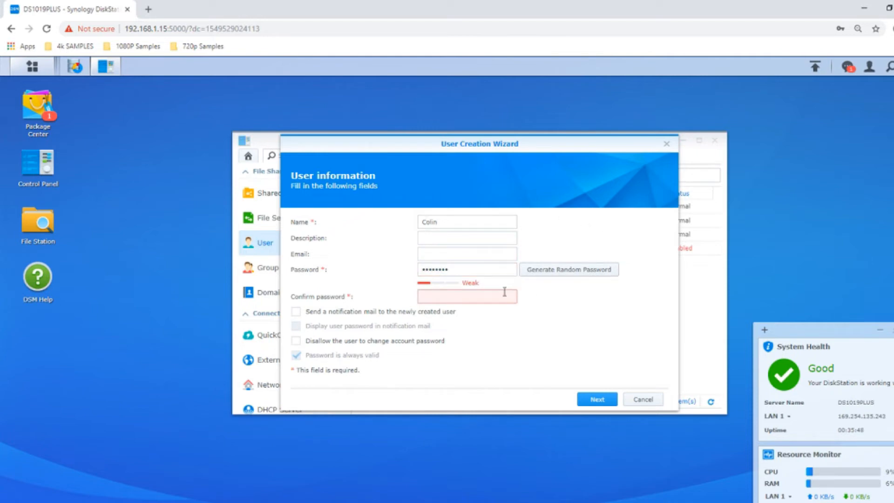
text(•••••••)
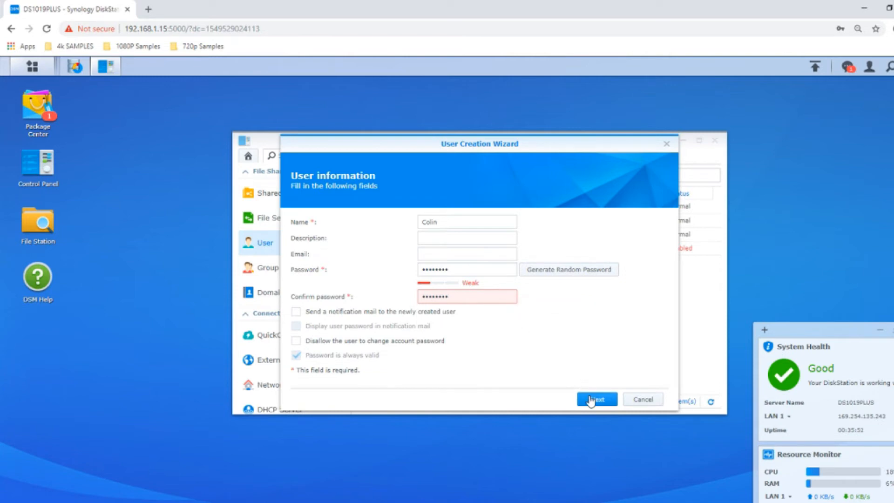
click(596, 399)
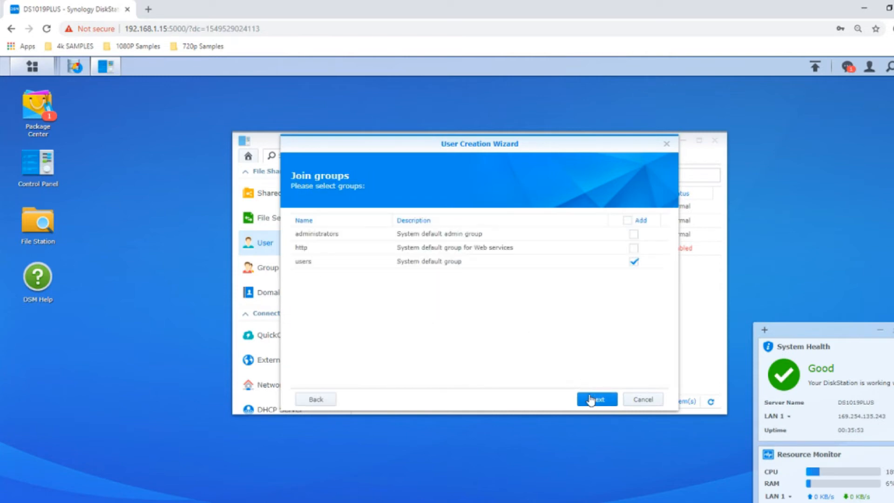
click(596, 399)
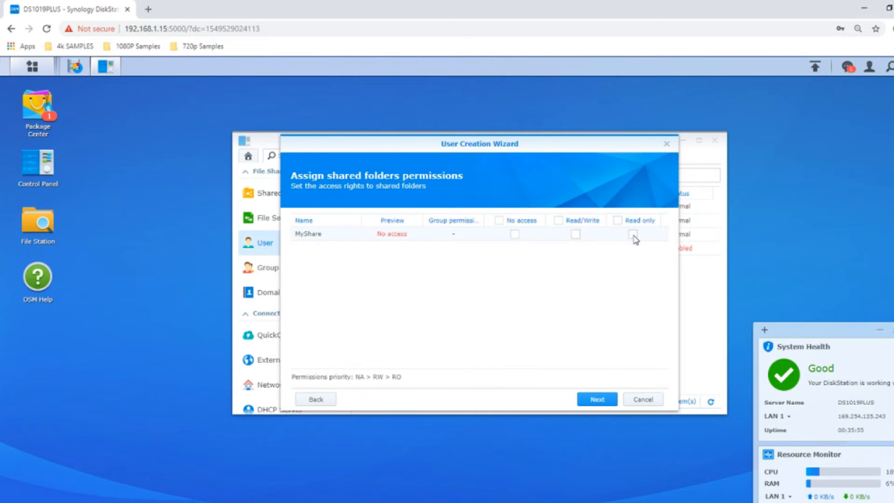
Step: Give Colin read-only MyShare access plus DSM and File Station permissions, and apply
click(597, 399)
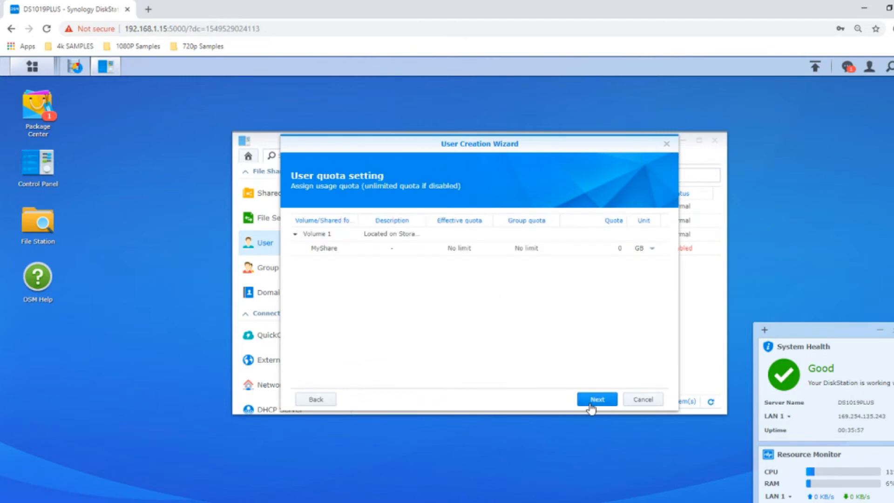
mouse_move(597, 421)
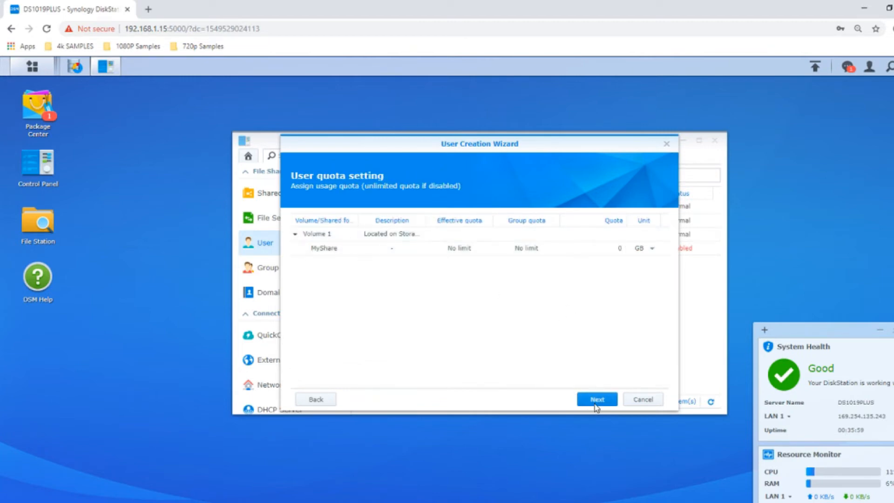
click(597, 399)
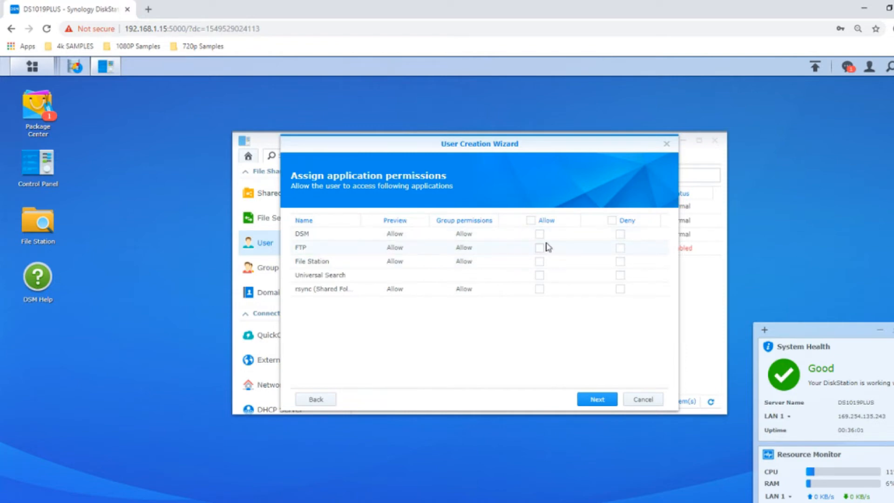
click(540, 234)
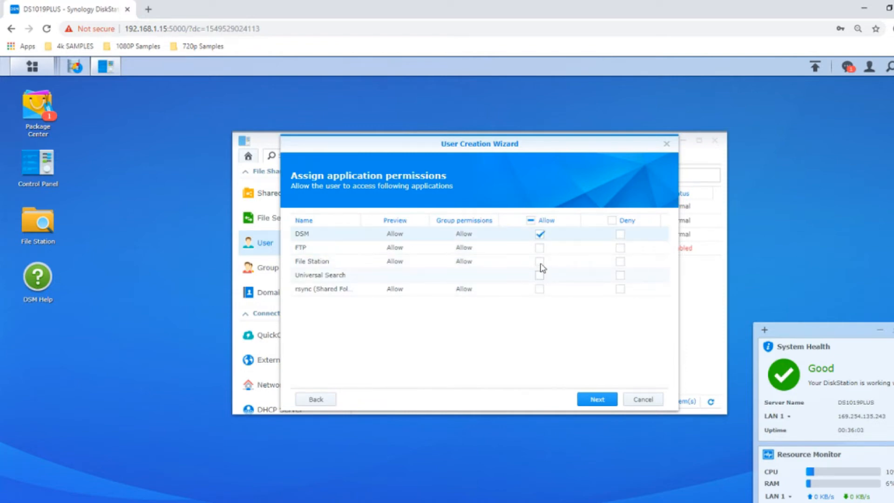
click(597, 399)
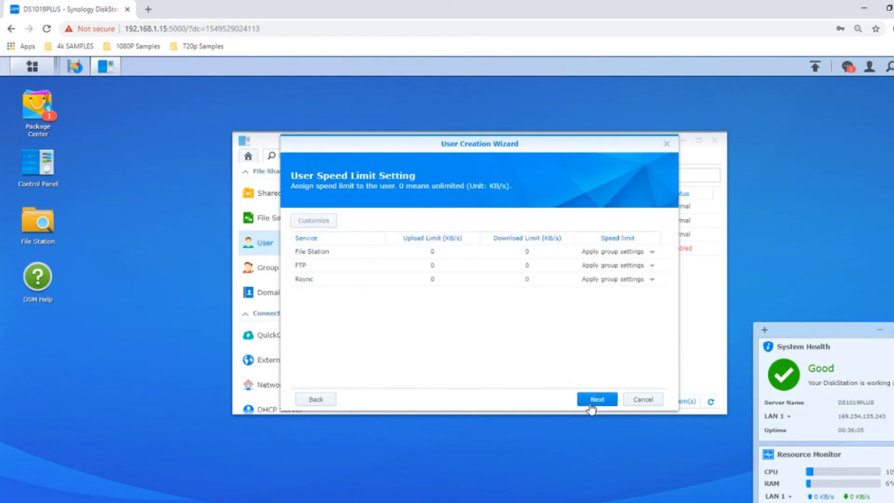
click(597, 399)
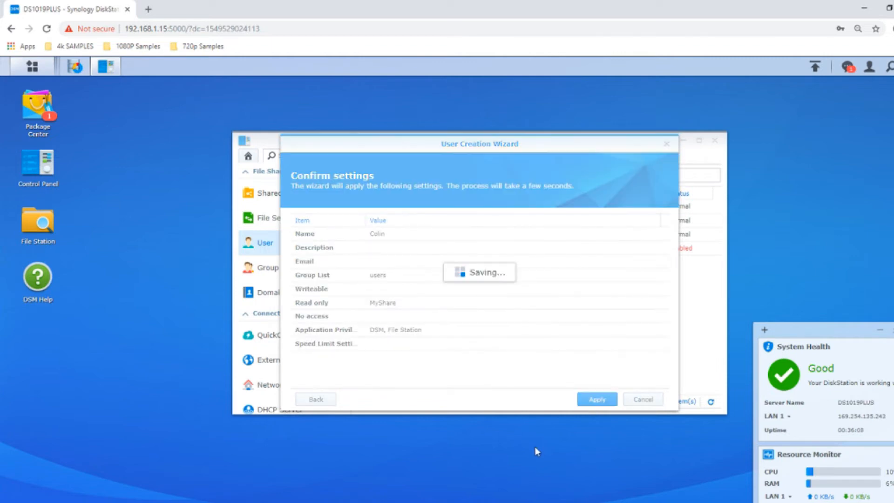
mouse_move(342, 239)
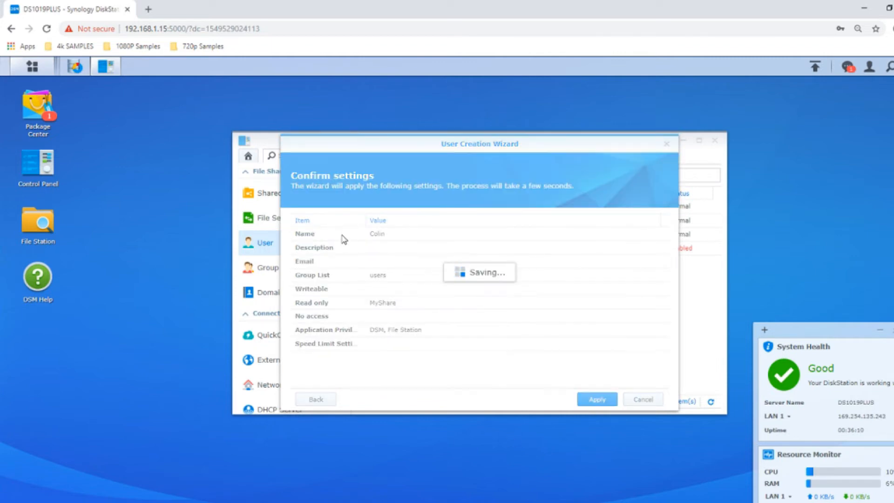
click(597, 399)
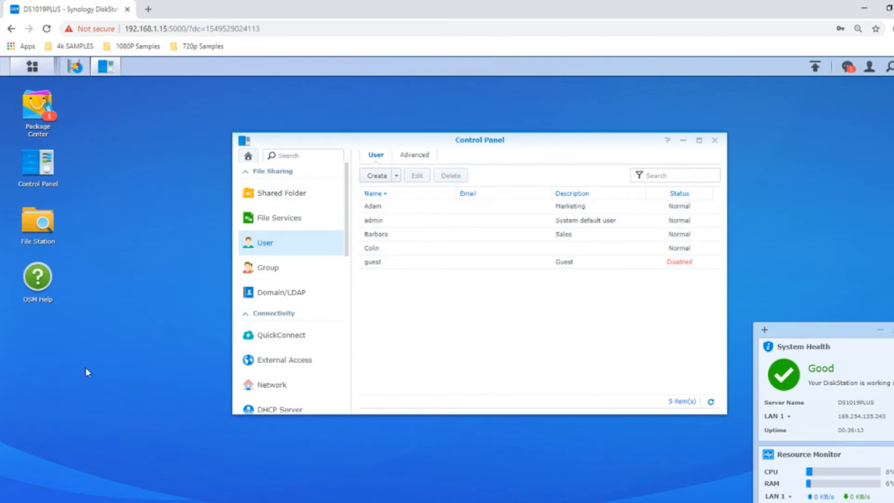
mouse_move(711, 175)
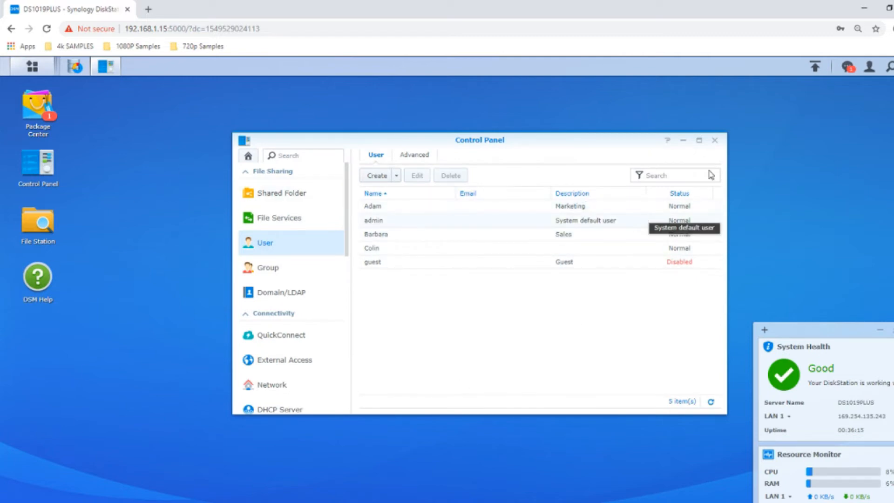
mouse_move(623, 152)
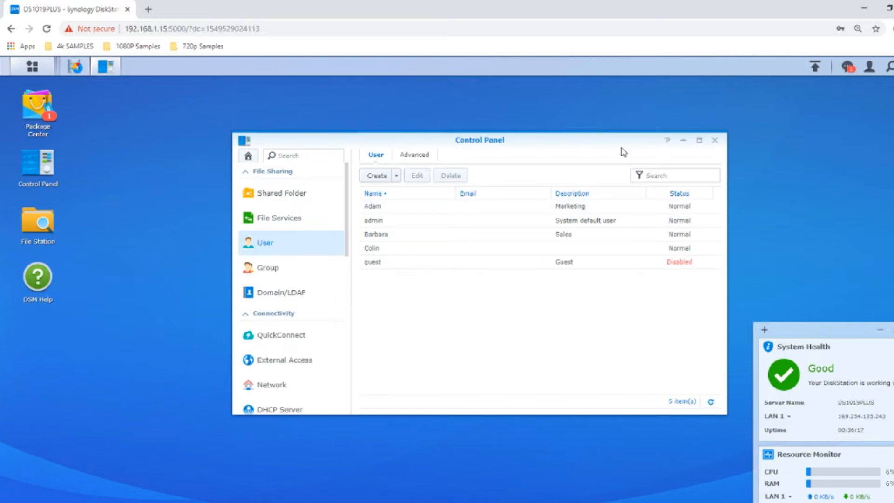
mouse_move(867, 65)
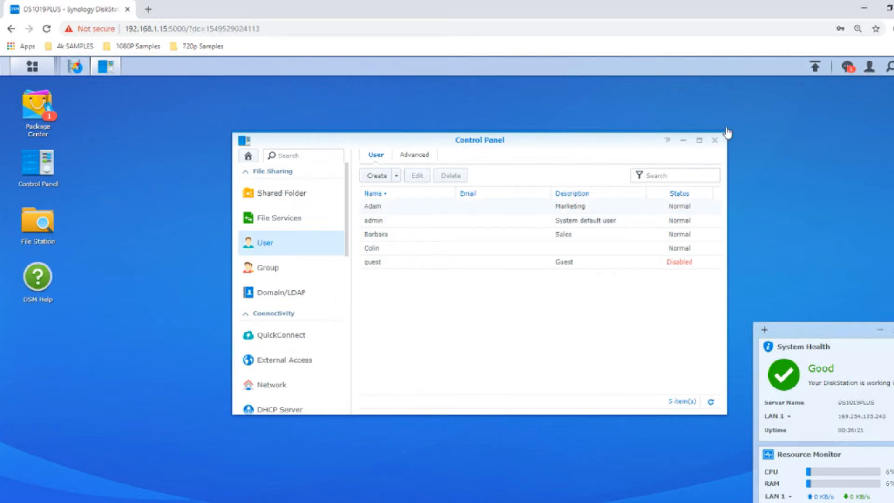
Step: Log out of the admin session and focus the sign-in username field
click(868, 66)
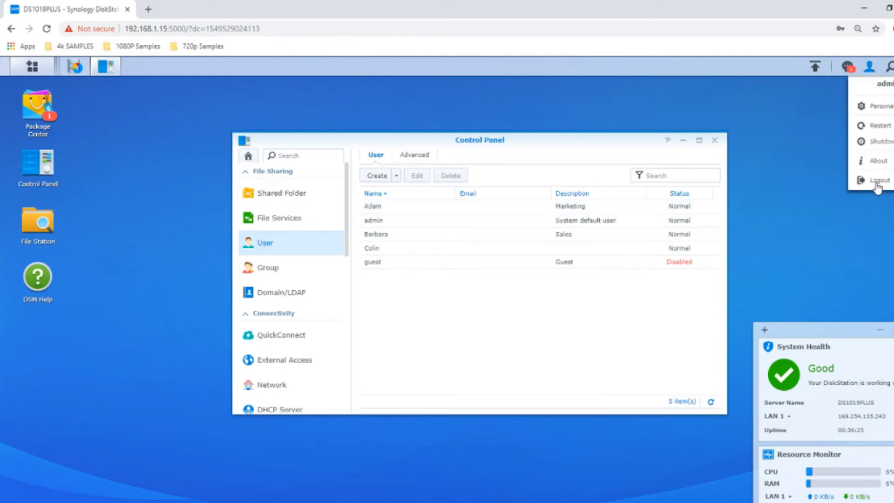
click(874, 179)
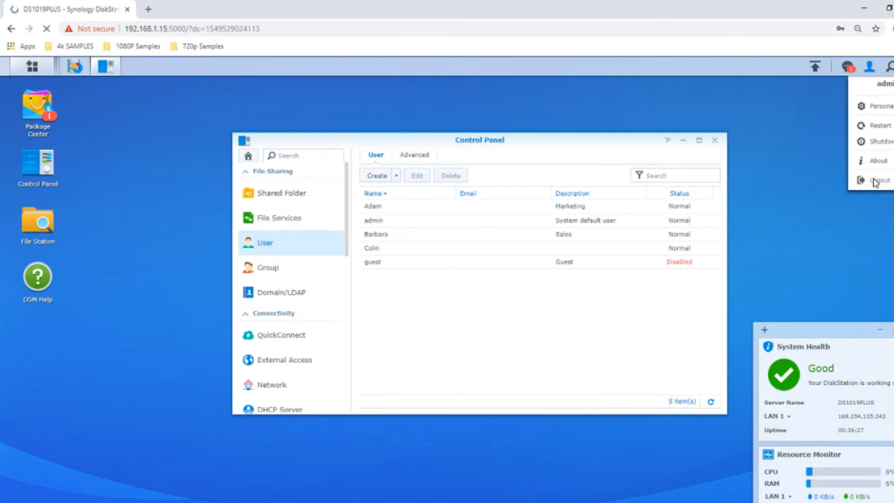
mouse_move(797, 133)
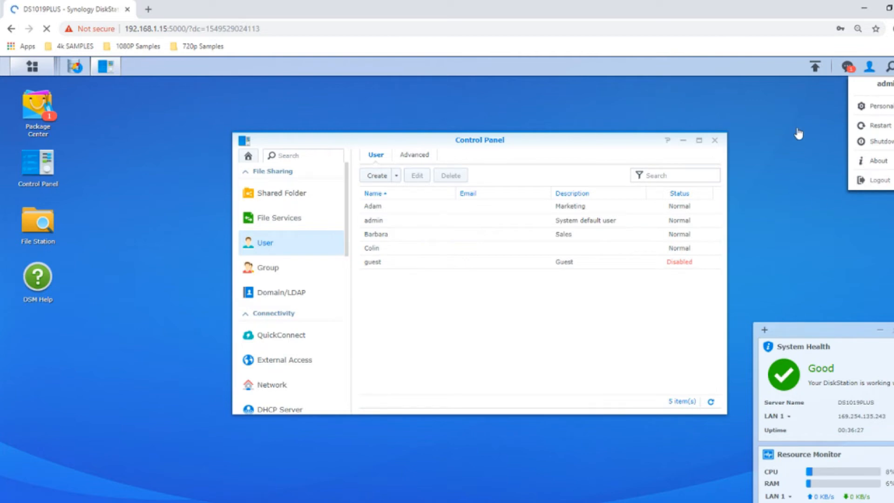
mouse_move(767, 165)
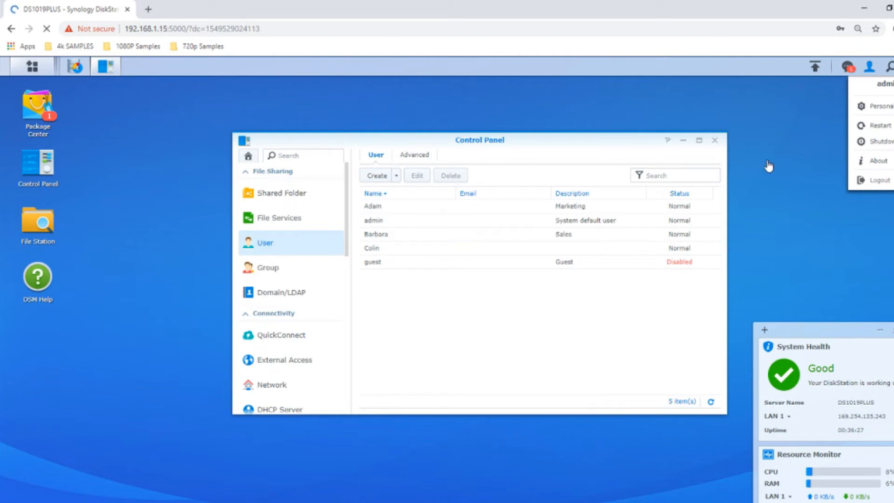
click(879, 179)
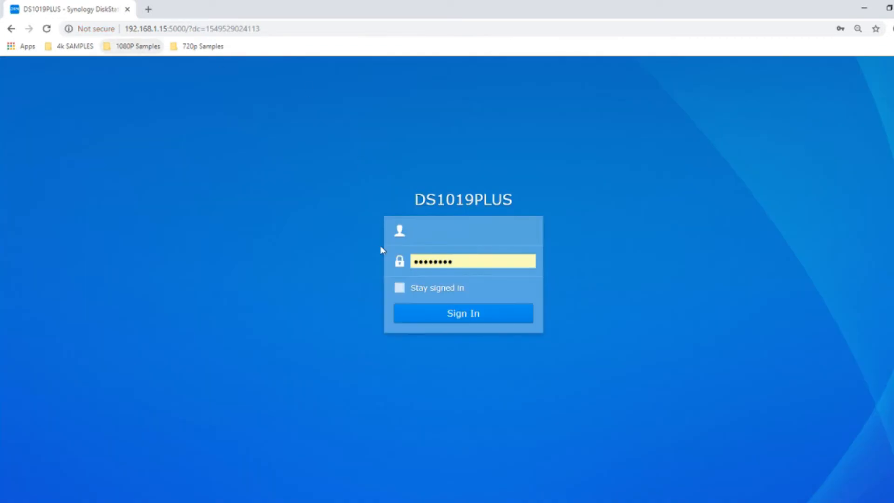
Step: Sign in to DSM as Barbara with her password
text(Barbara)
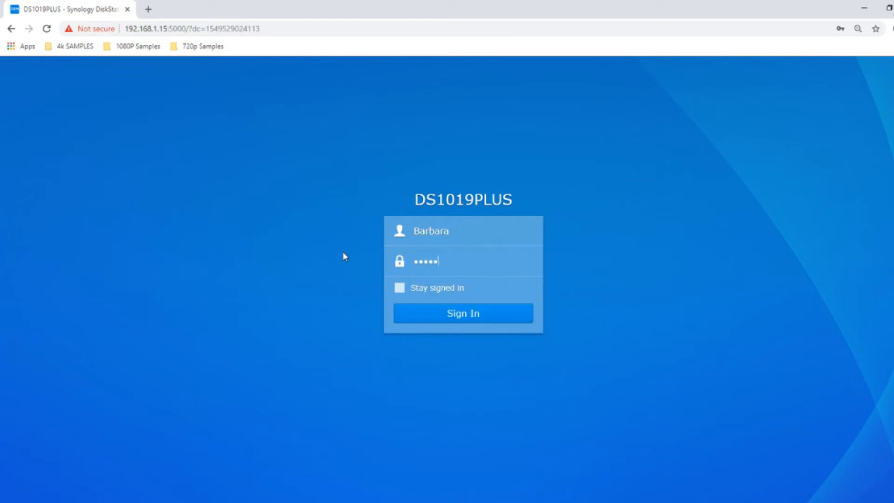
click(463, 314)
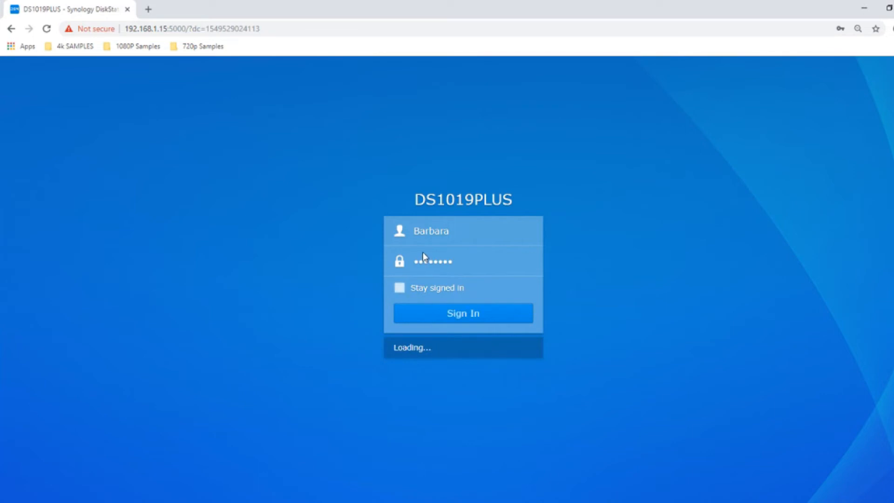
click(462, 312)
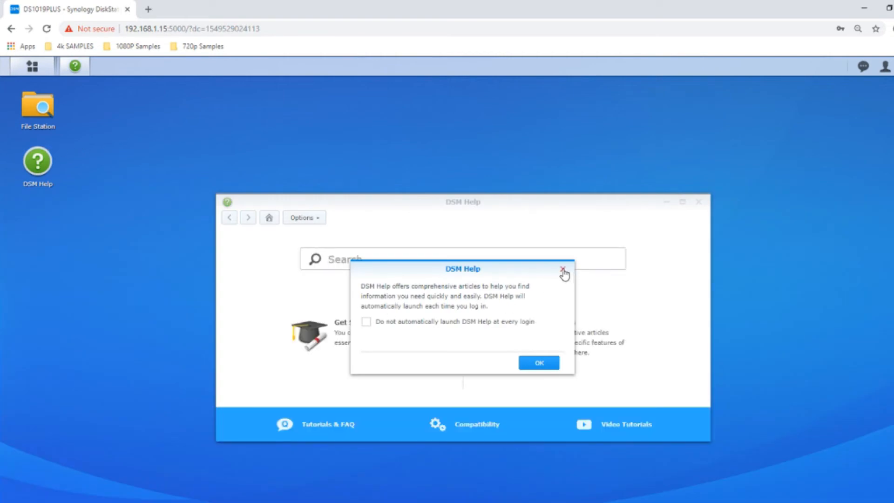
Step: Close the DSM Help window, then sign Barbara out from the account menu
click(562, 268)
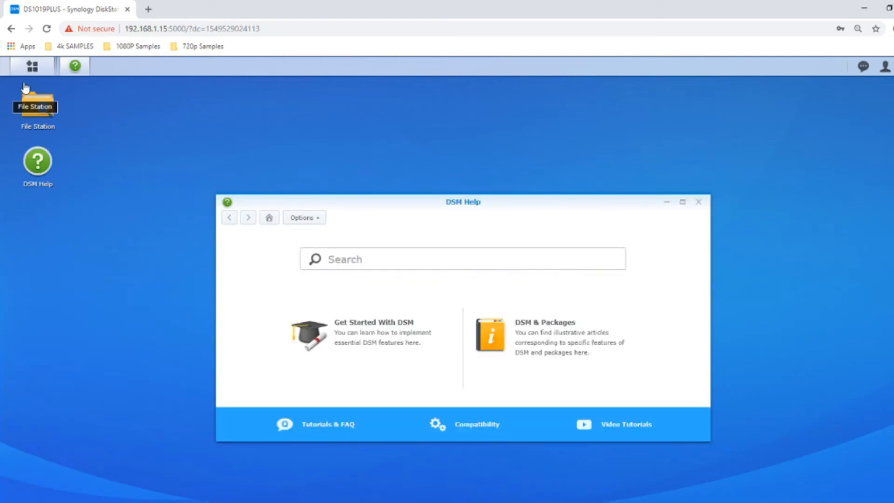
click(699, 202)
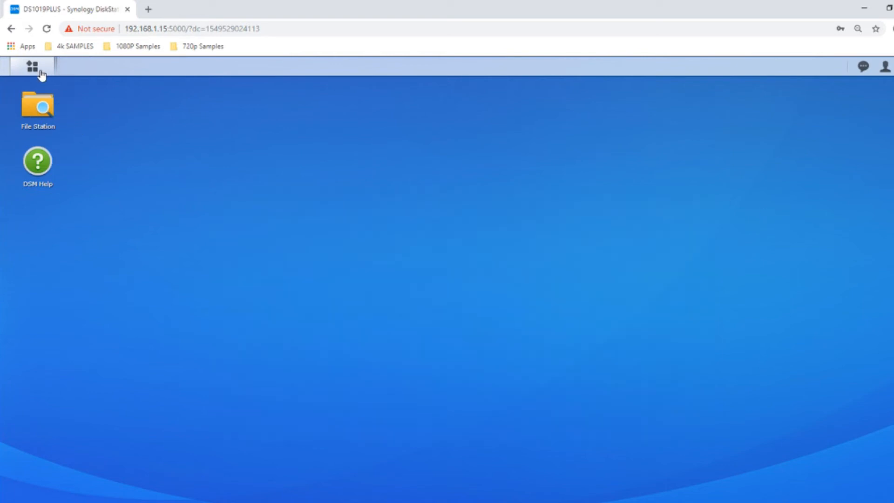
click(31, 66)
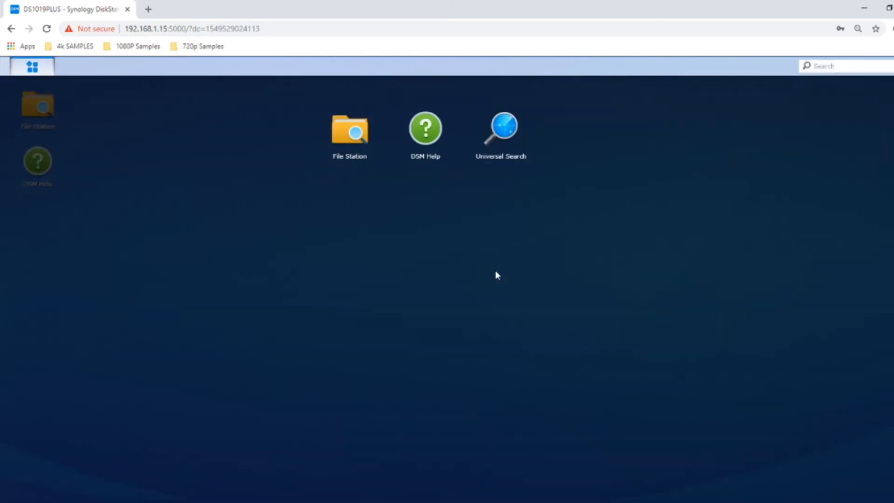
mouse_move(80, 154)
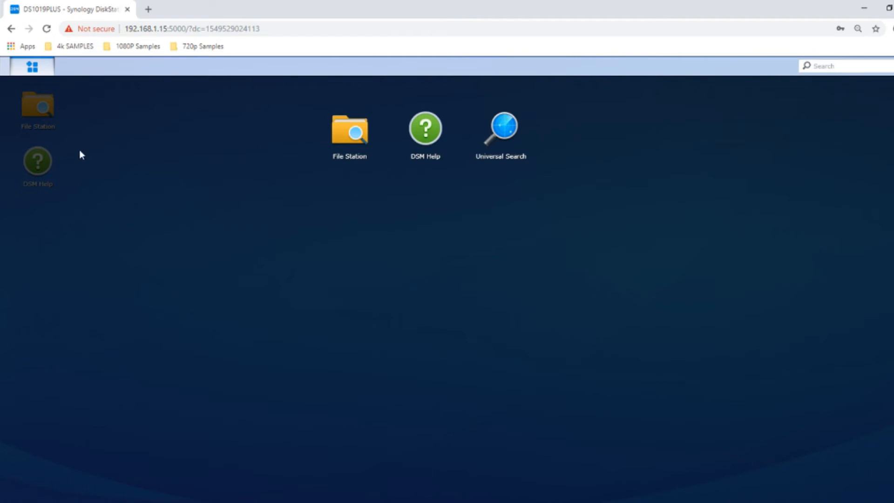
mouse_move(346, 130)
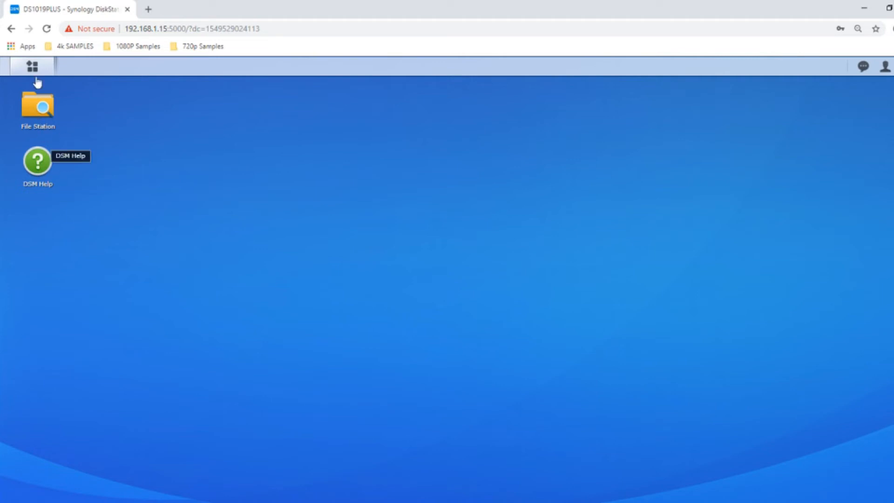
click(886, 67)
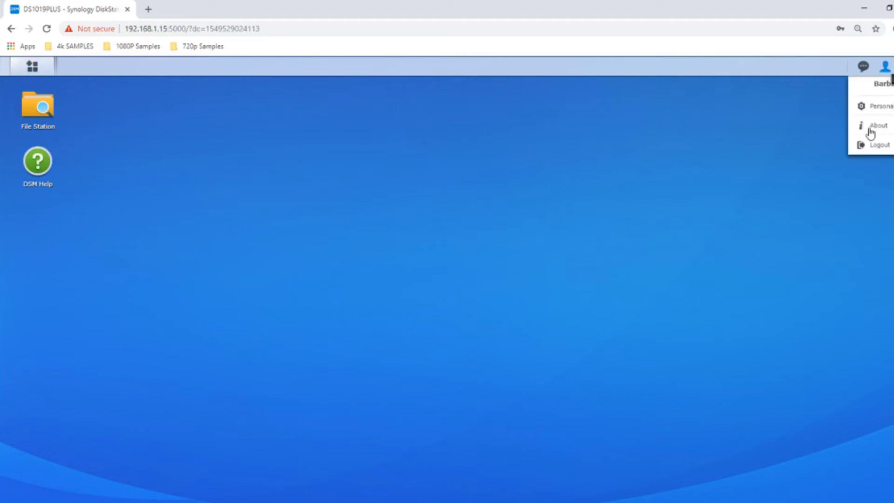
click(878, 145)
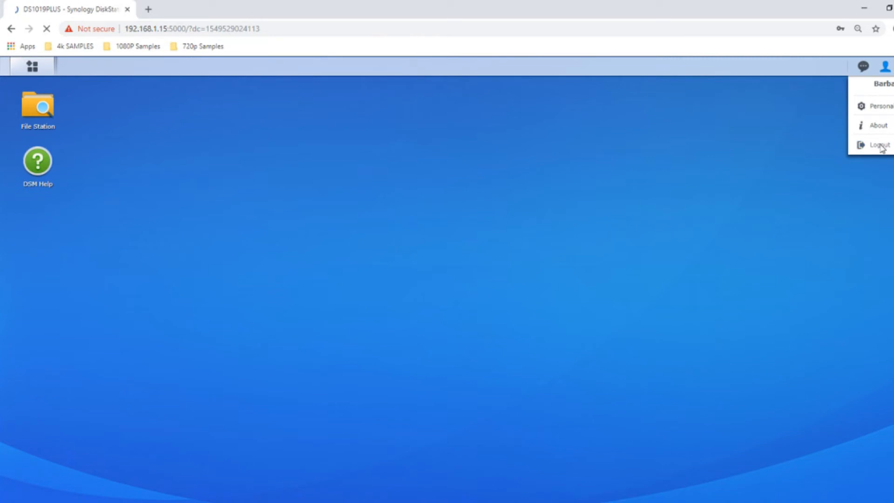
click(876, 144)
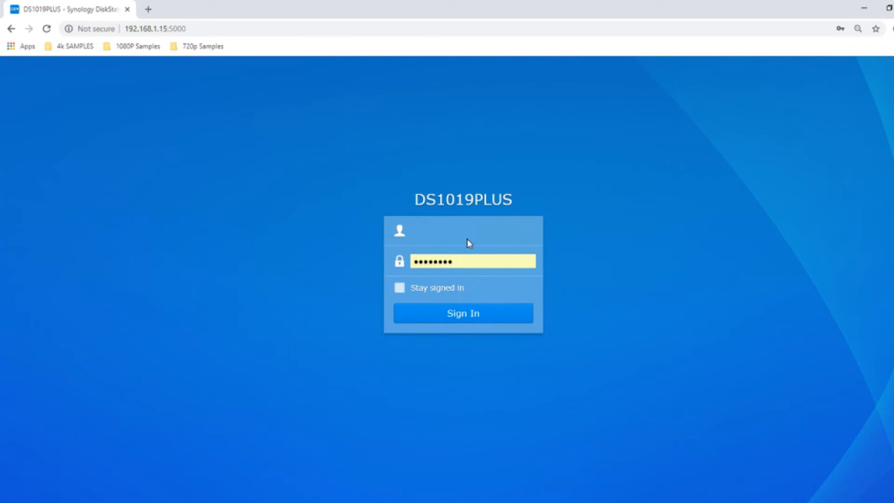
Step: Sign in as admin, decline device analytics, and close the DSM Help window
text(admin)
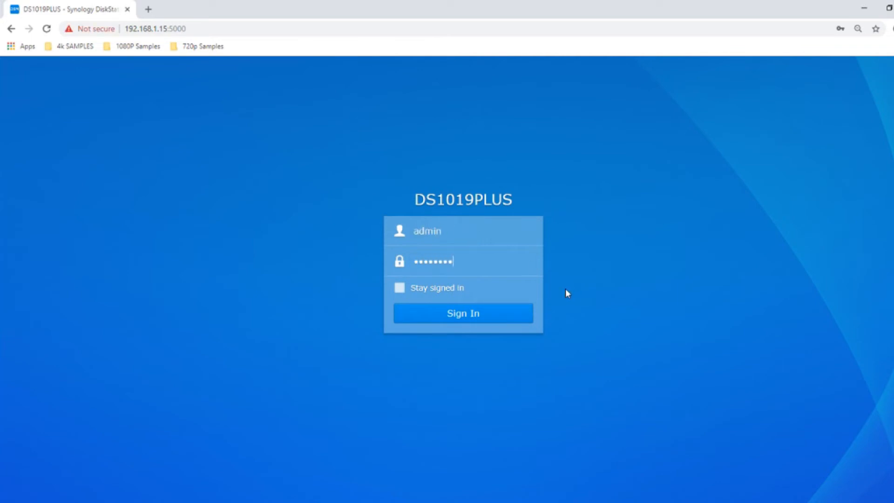
click(463, 313)
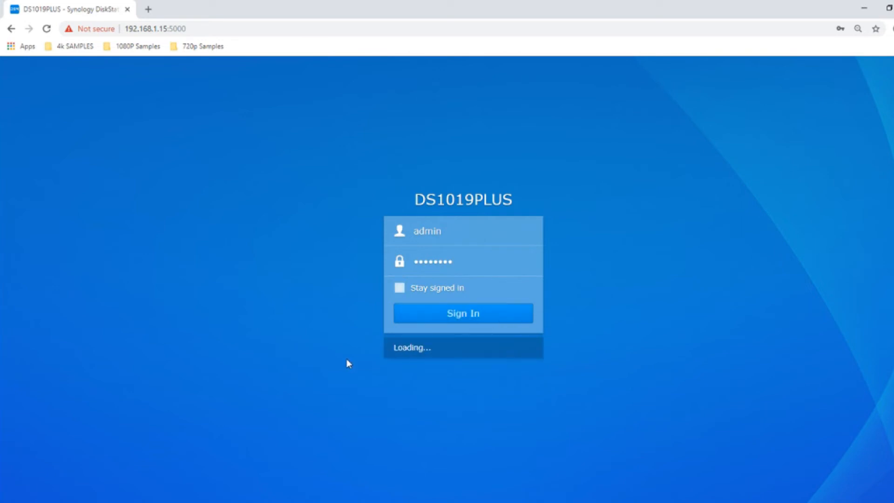
click(463, 314)
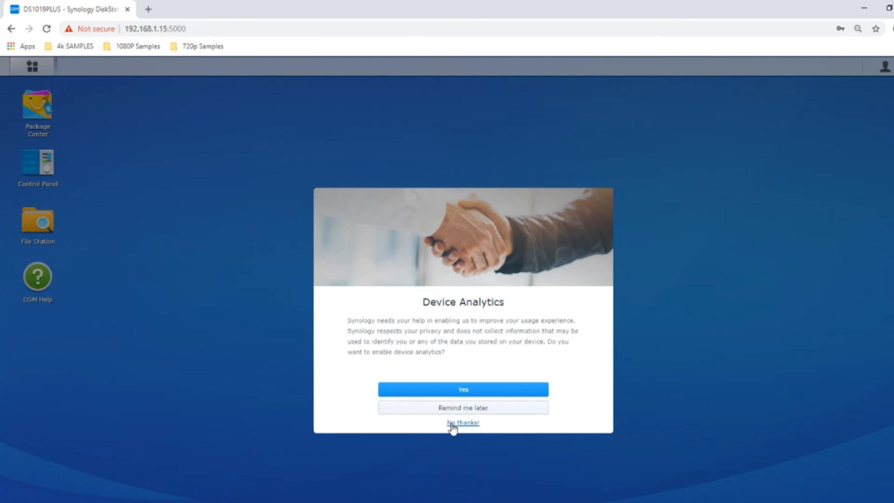
click(463, 422)
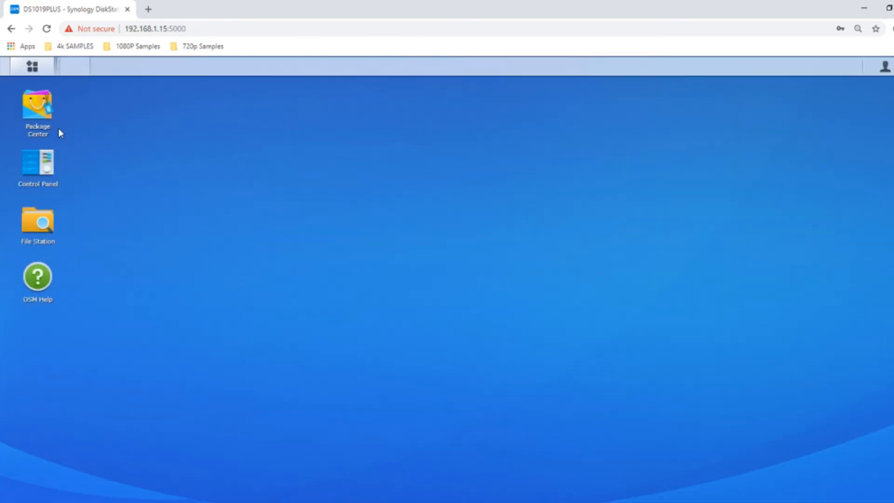
mouse_move(29, 68)
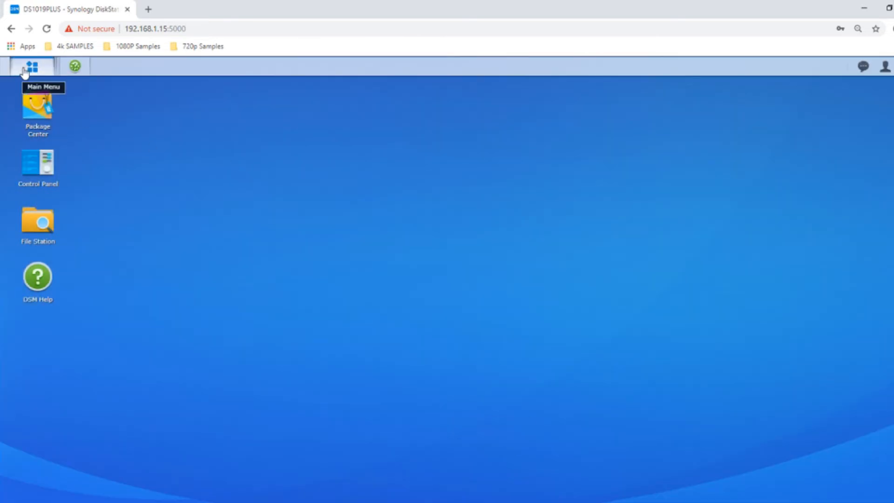
click(31, 67)
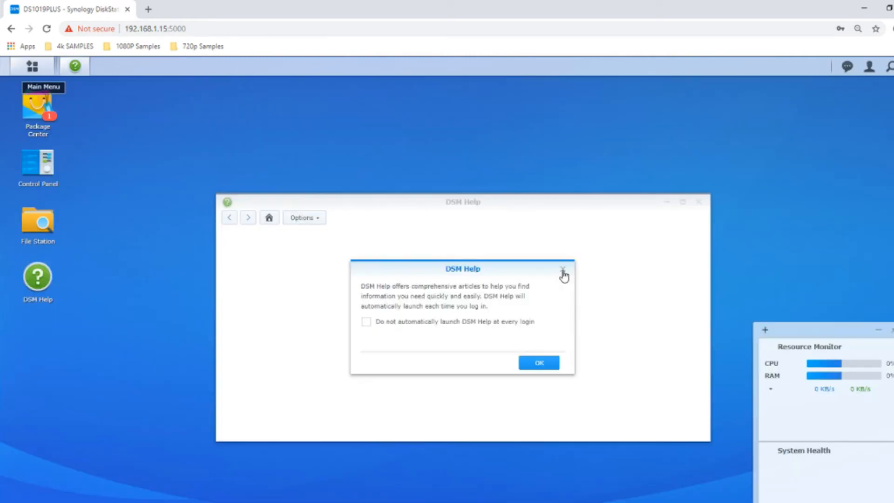
click(563, 269)
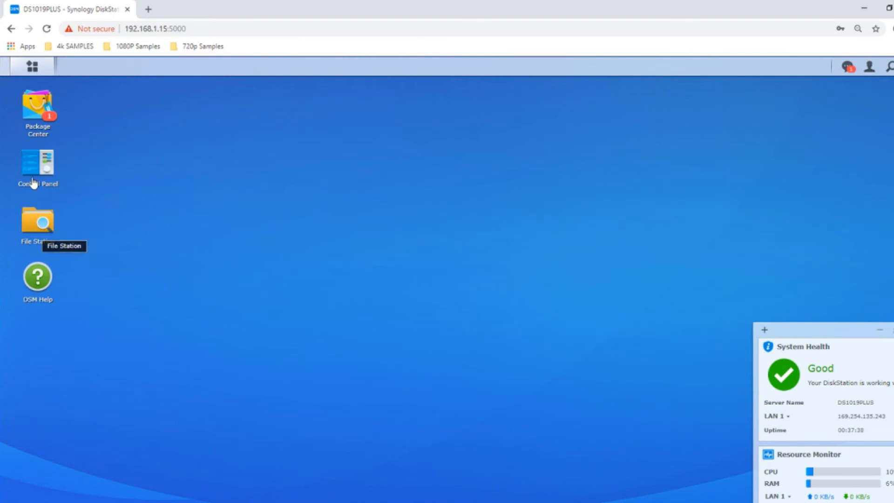
mouse_move(231, 190)
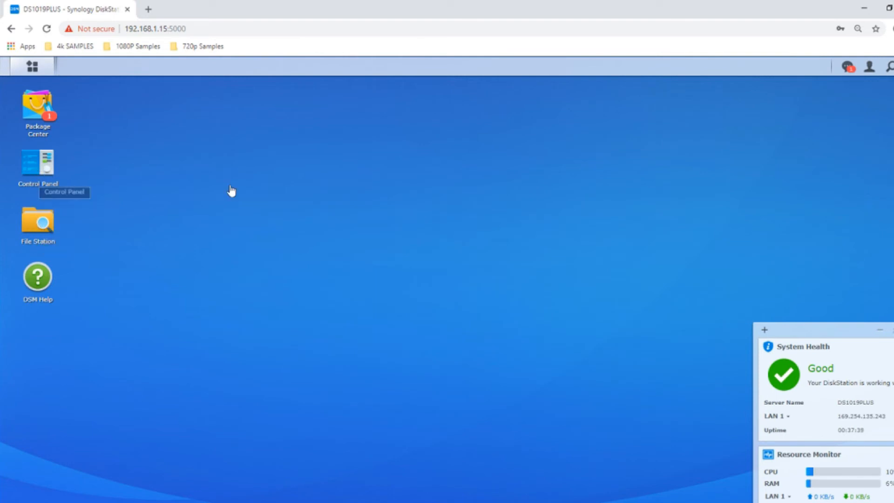
Step: Open Control Panel's Group page listing administrators, http and users
double_click(38, 163)
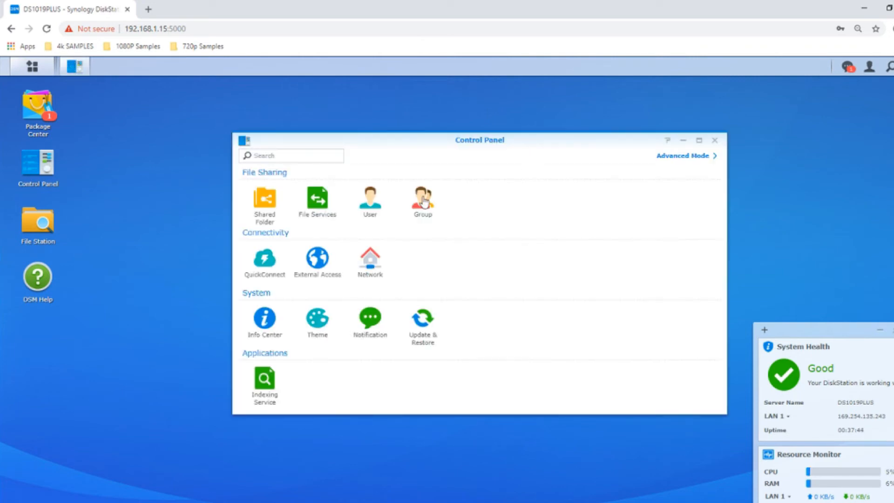
click(422, 196)
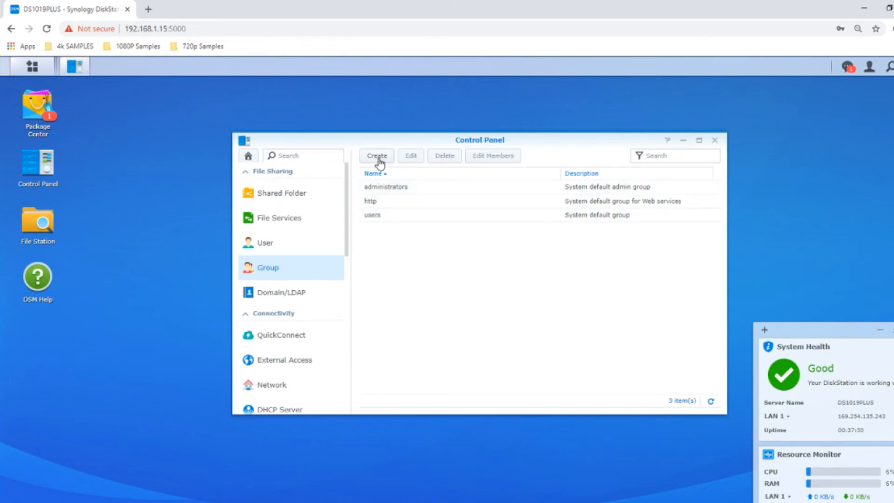
Step: Start a new group and name it Union
click(376, 156)
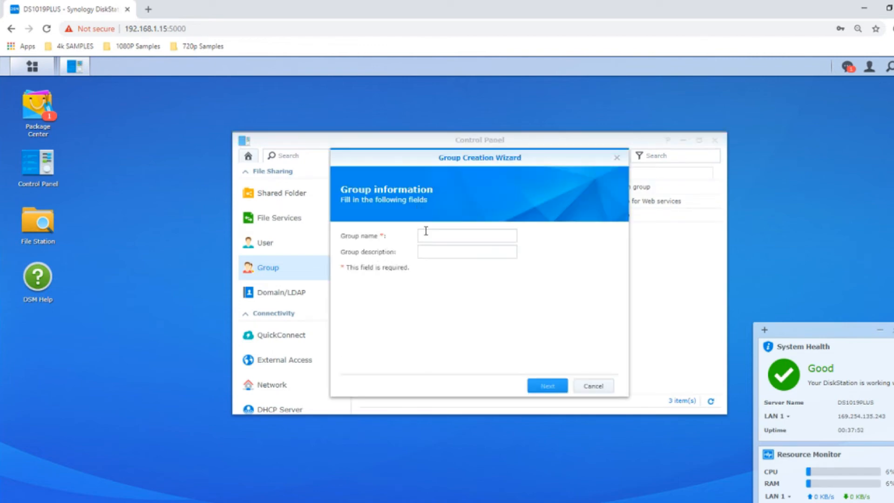
text(s)
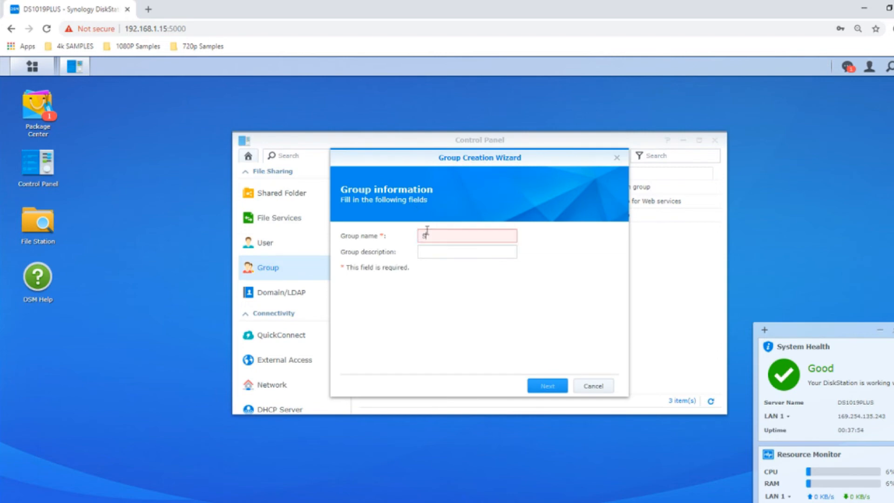
text(Sales)
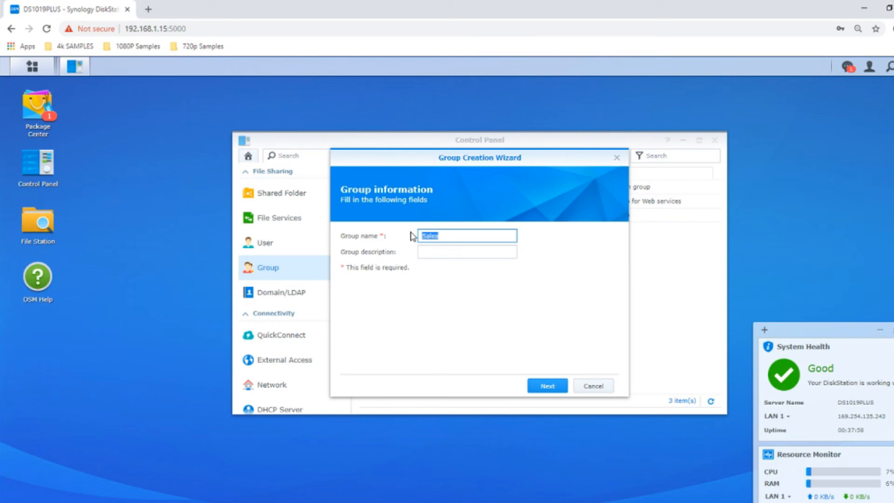
text(Union)
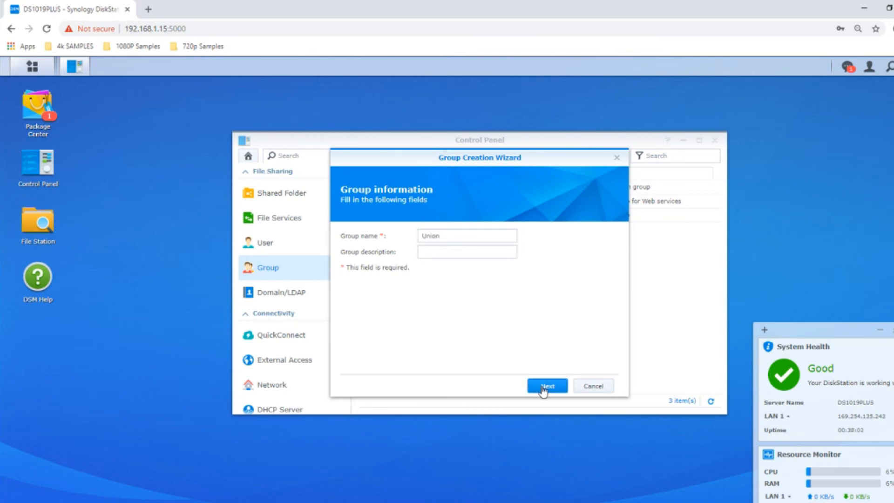
click(547, 386)
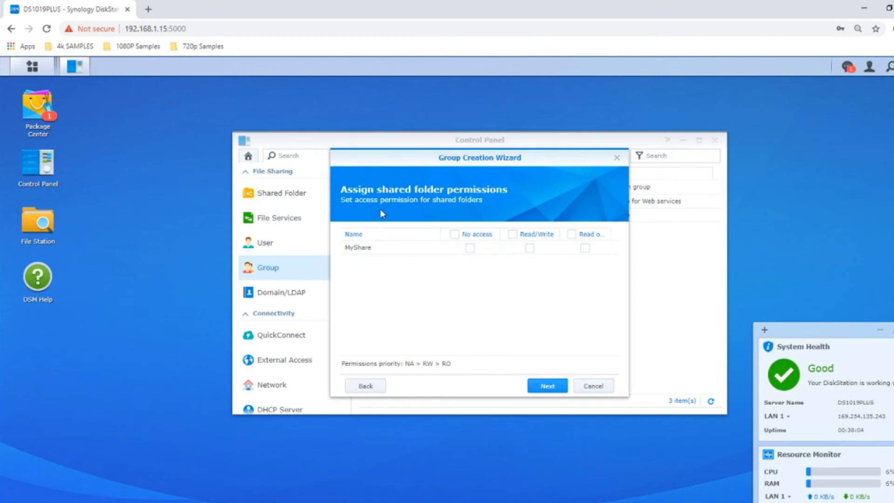
mouse_move(367, 176)
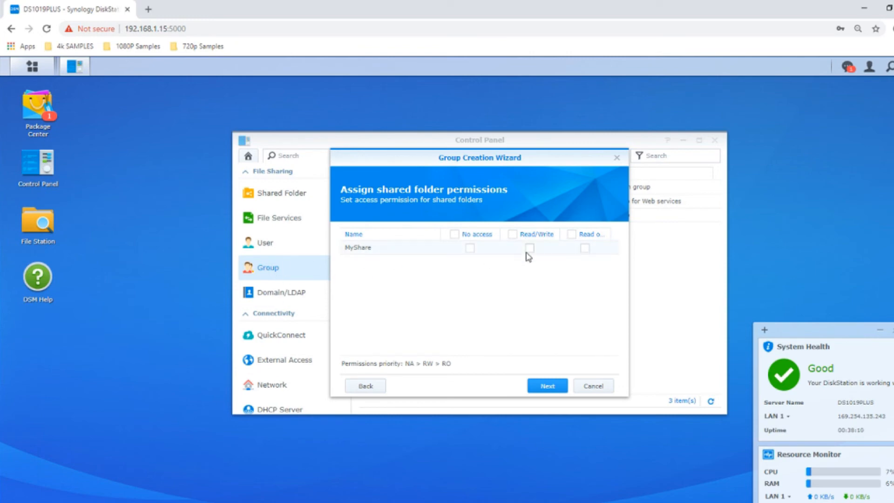
Step: Give Union read/write on MyShare, allow all applications, and apply
click(529, 248)
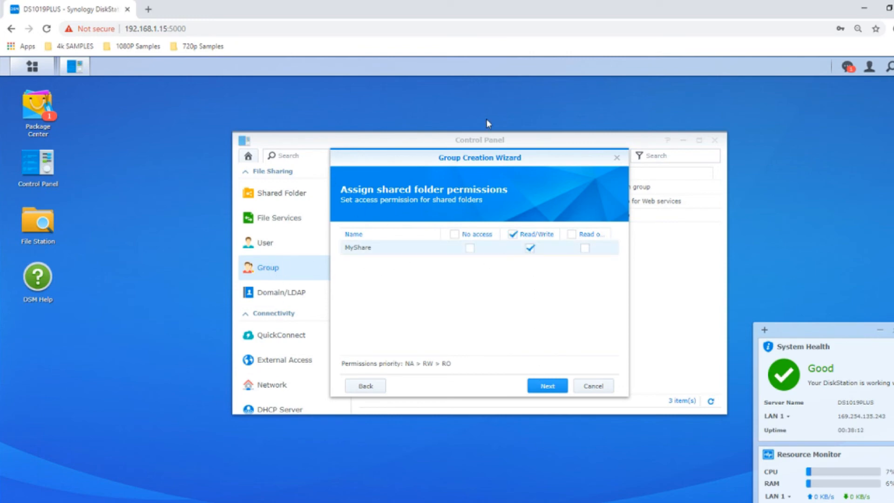
mouse_move(532, 188)
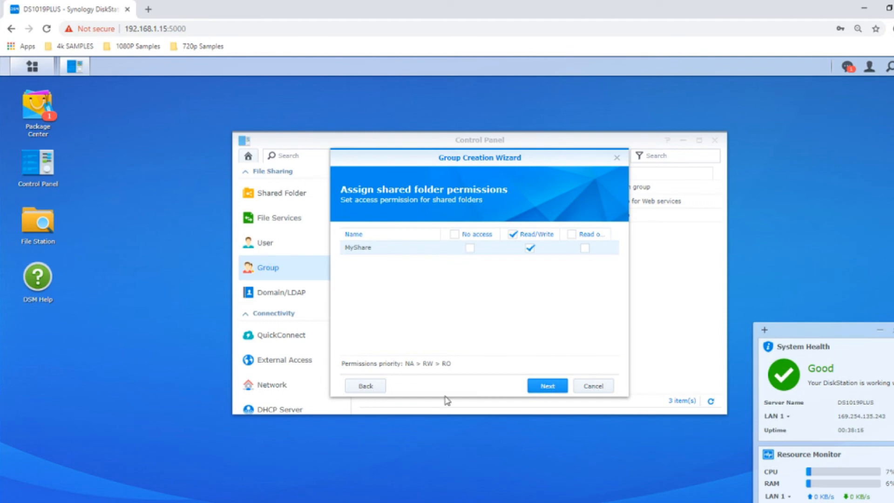
click(547, 385)
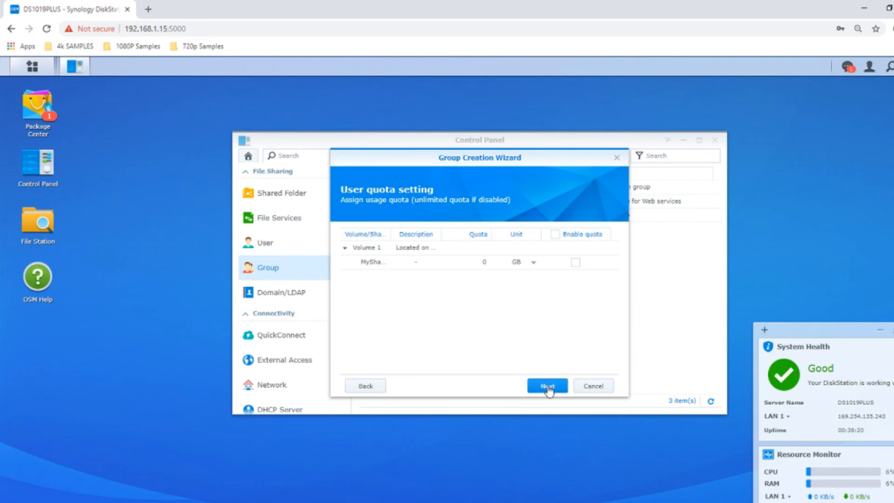
click(547, 386)
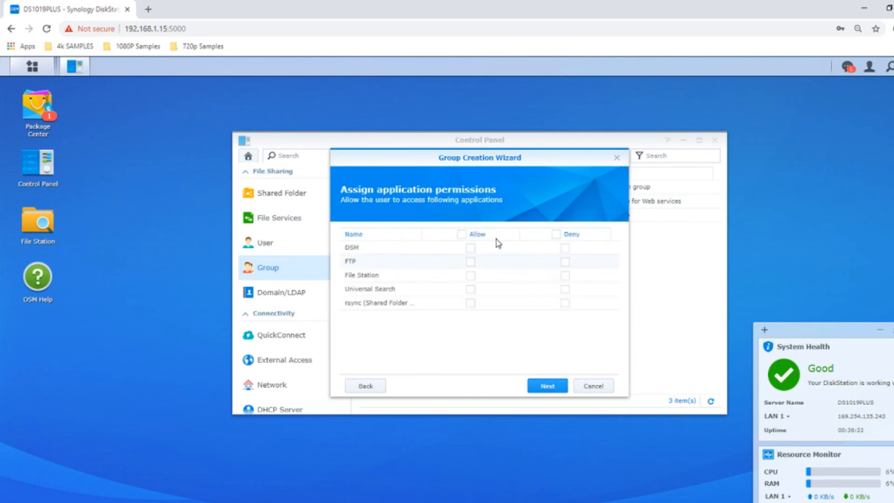
click(464, 234)
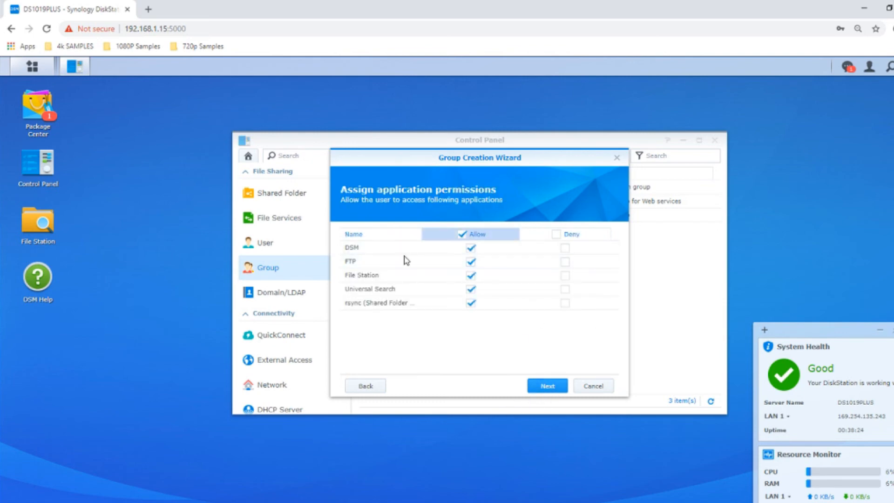
click(547, 385)
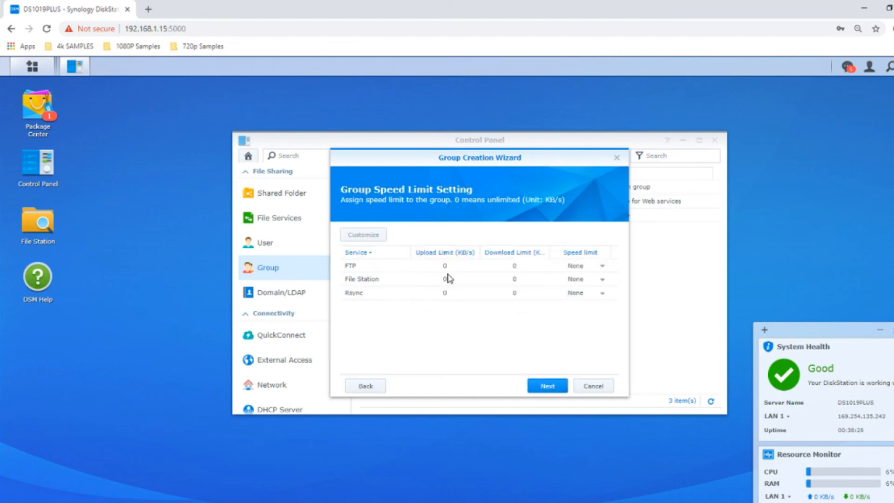
click(444, 279)
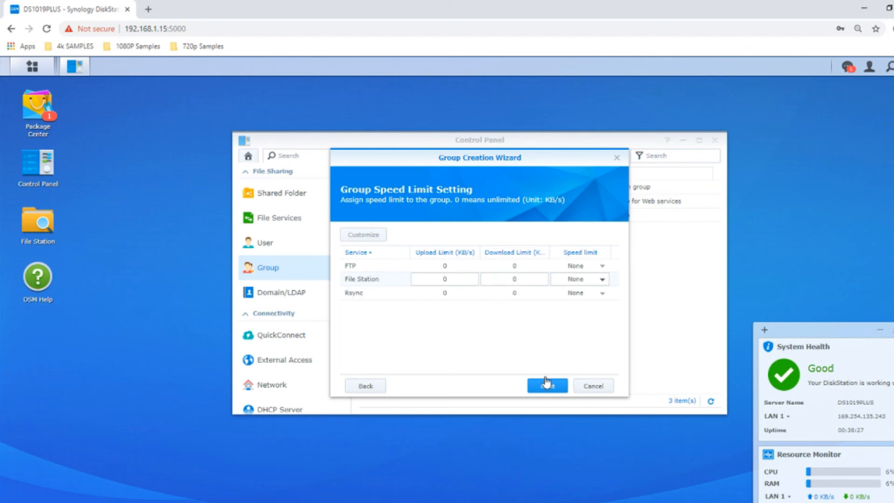
click(546, 386)
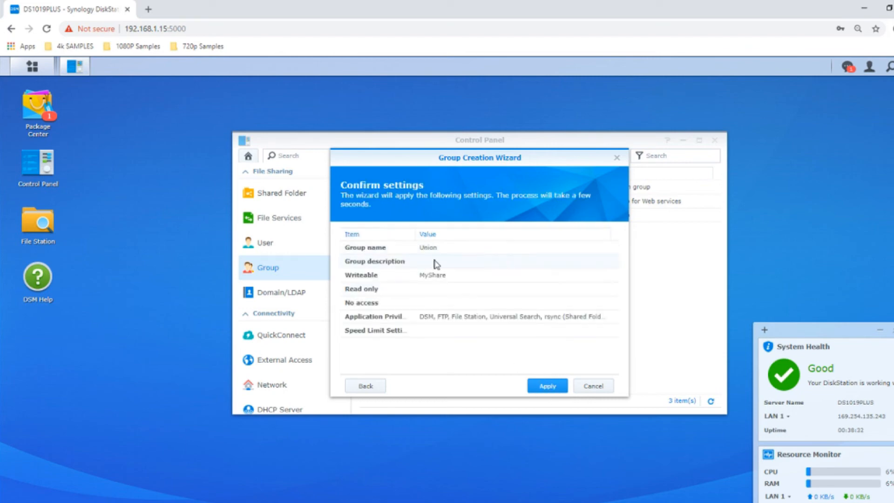
click(547, 385)
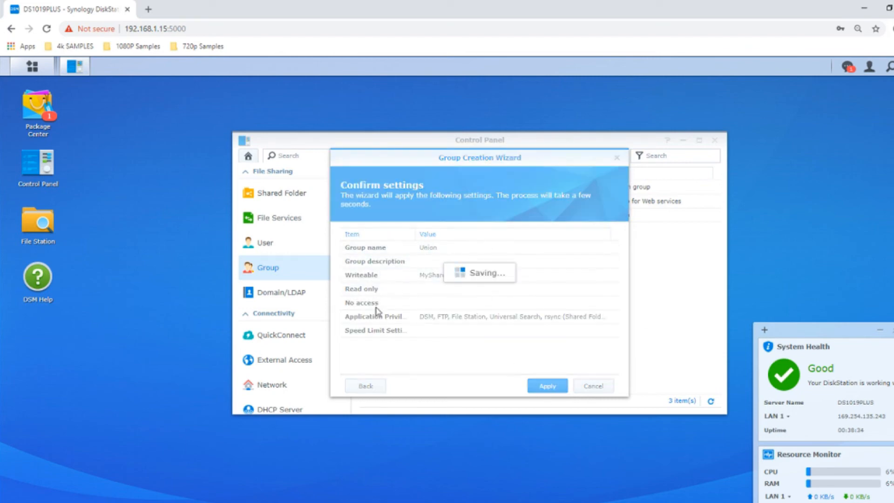
click(547, 385)
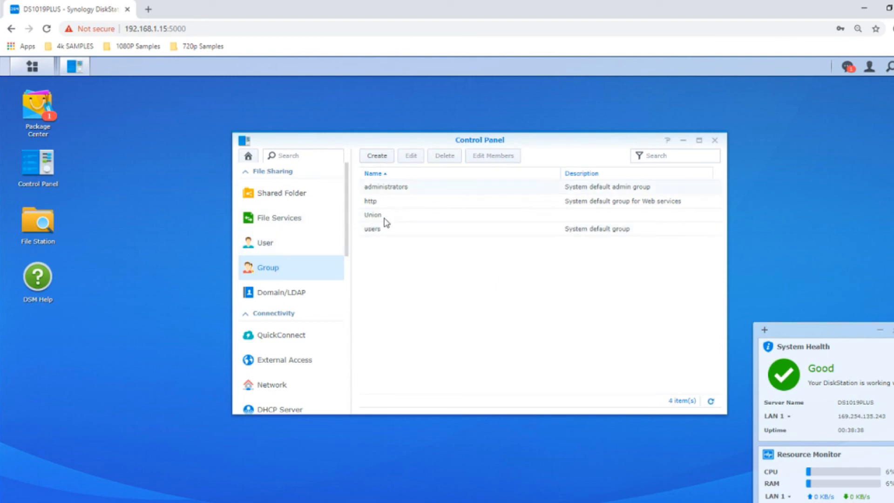
Step: Add Barbara and Colin as members of the Union group
click(372, 215)
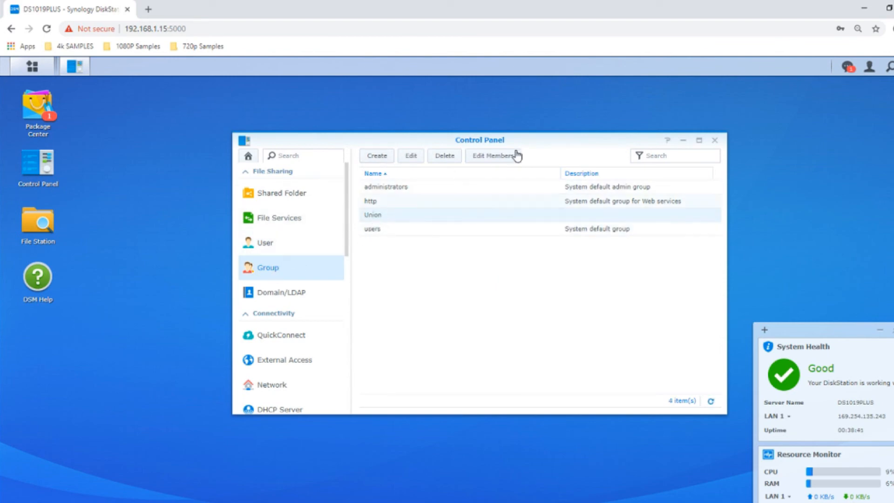
click(489, 156)
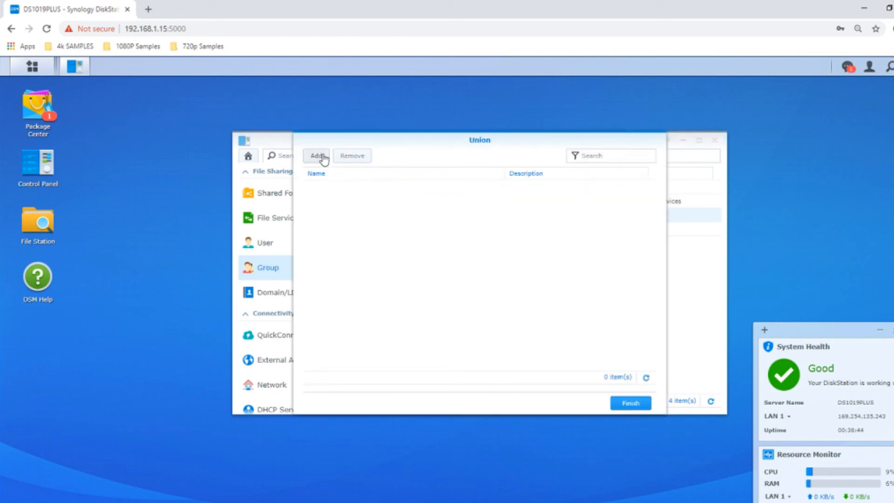
click(315, 156)
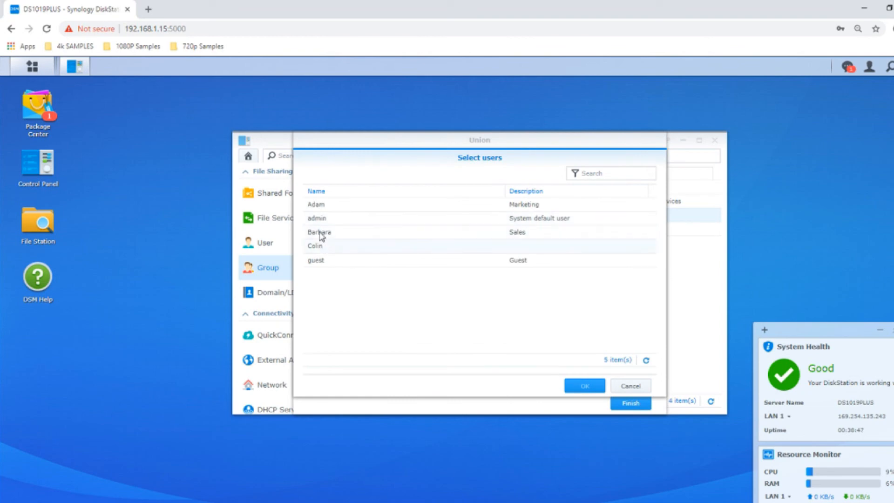
click(319, 239)
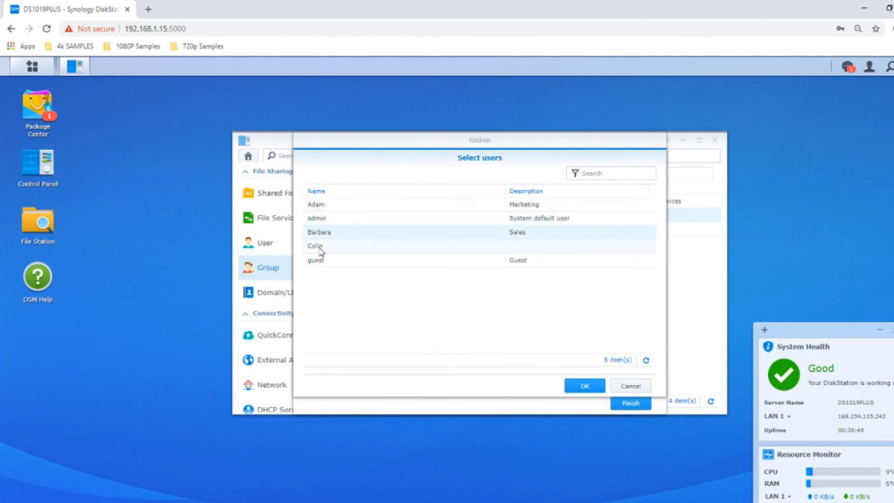
click(584, 386)
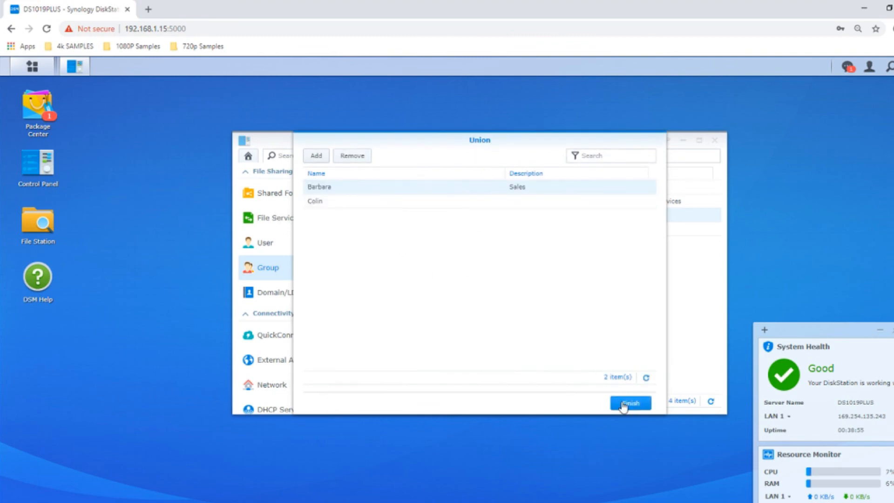
click(630, 403)
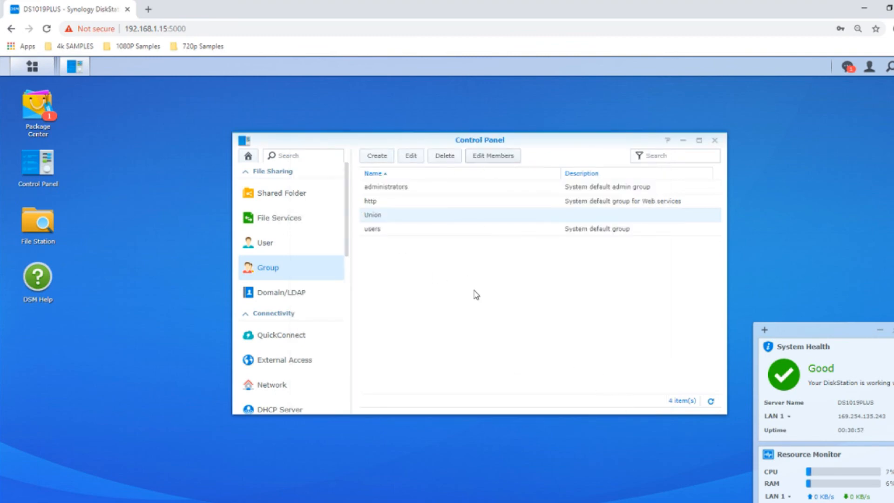
mouse_move(529, 212)
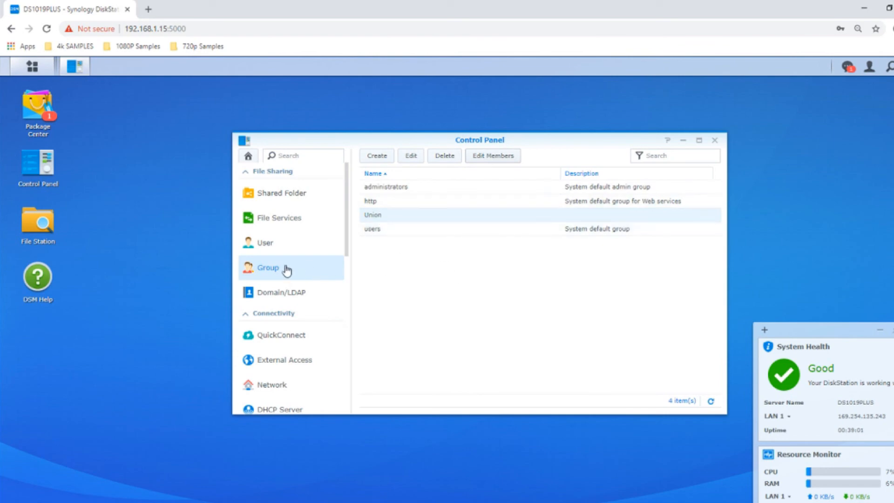
Step: Check Union's MyShare read/write permission, then close Control Panel
click(410, 155)
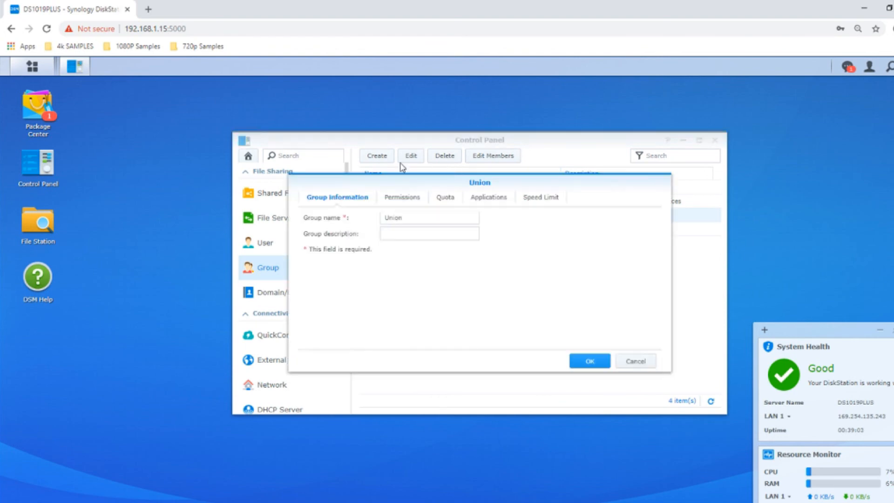
click(402, 196)
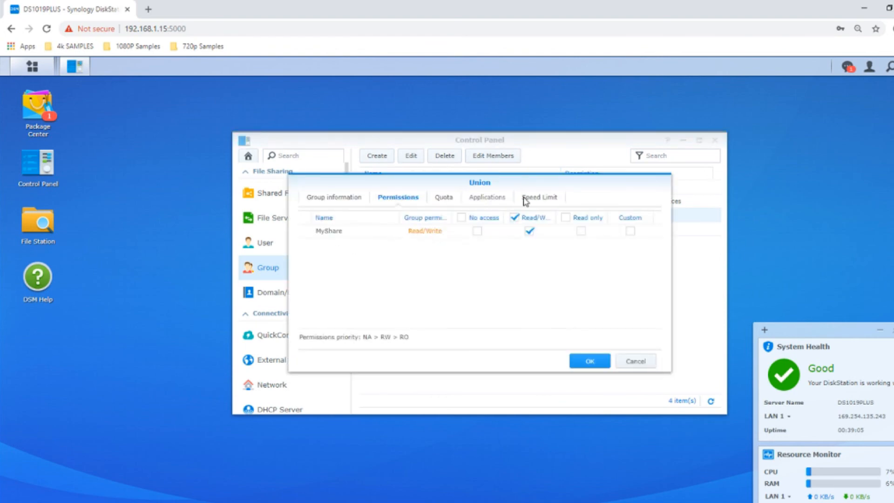
click(538, 197)
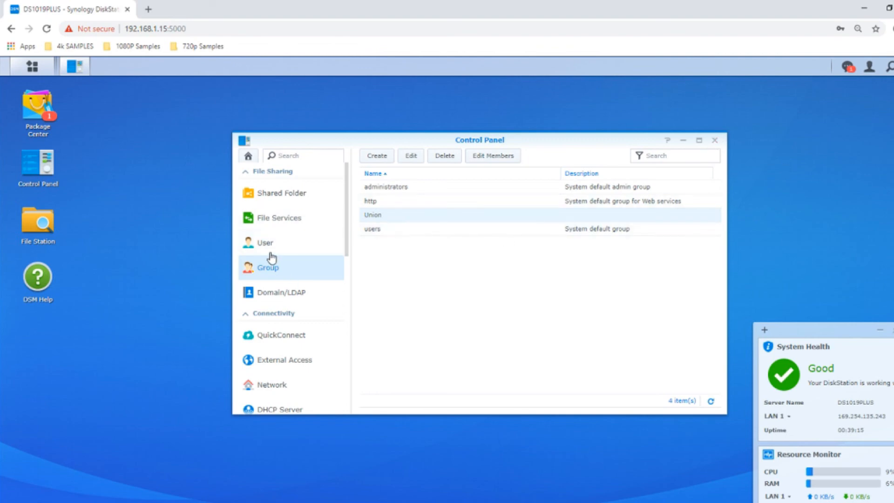
click(715, 140)
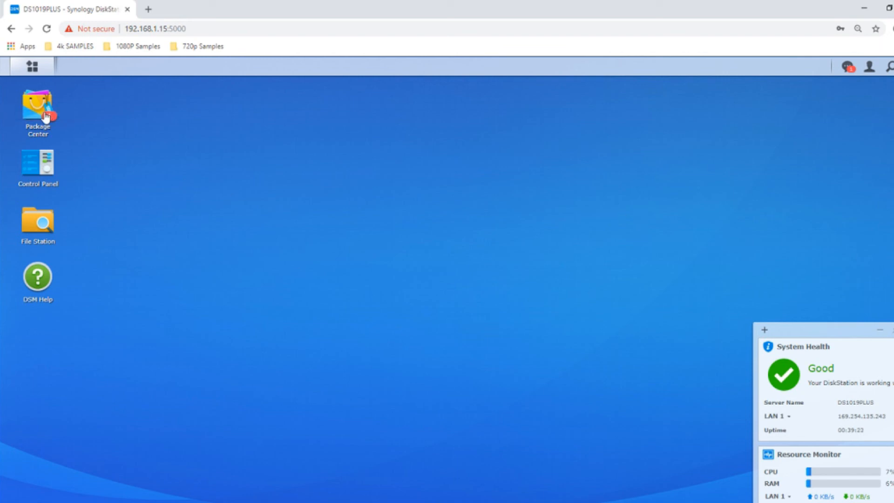
Step: Launch Package Center from its desktop icon
double_click(37, 107)
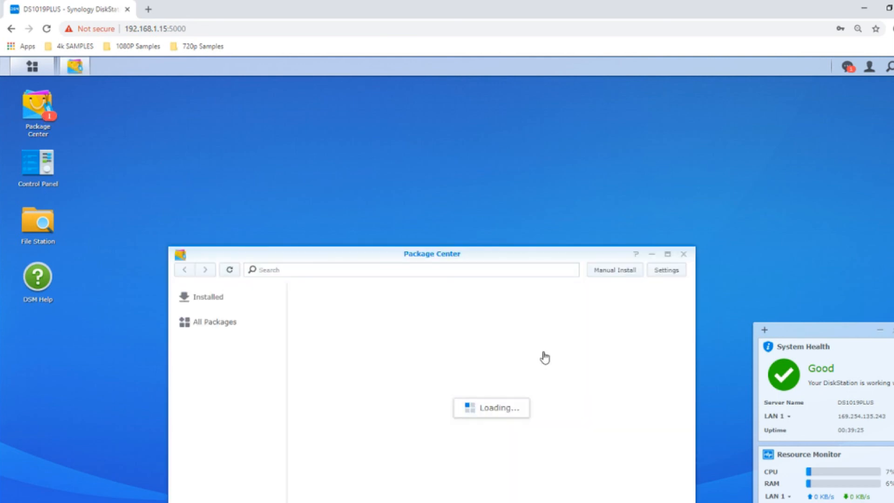
mouse_move(475, 181)
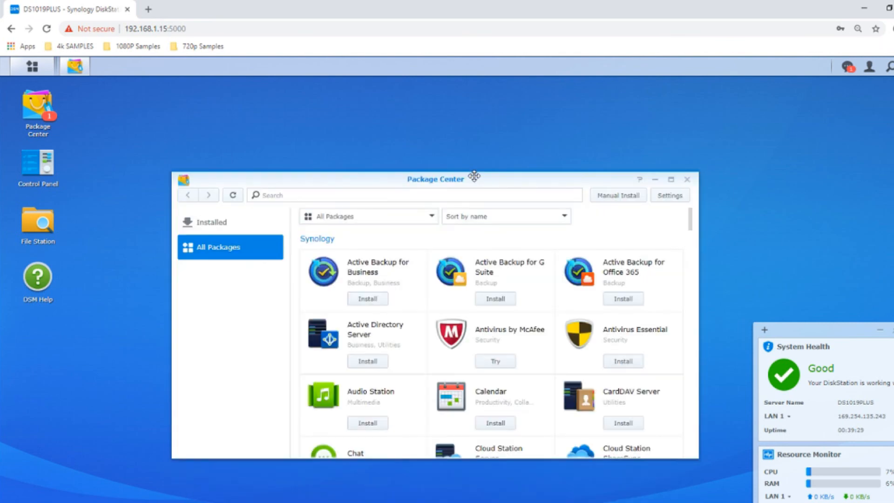
mouse_move(702, 170)
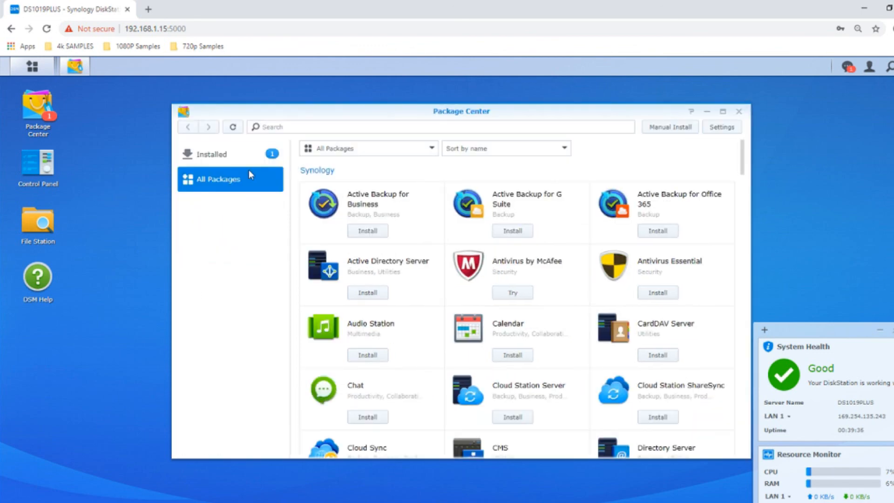
mouse_move(499, 242)
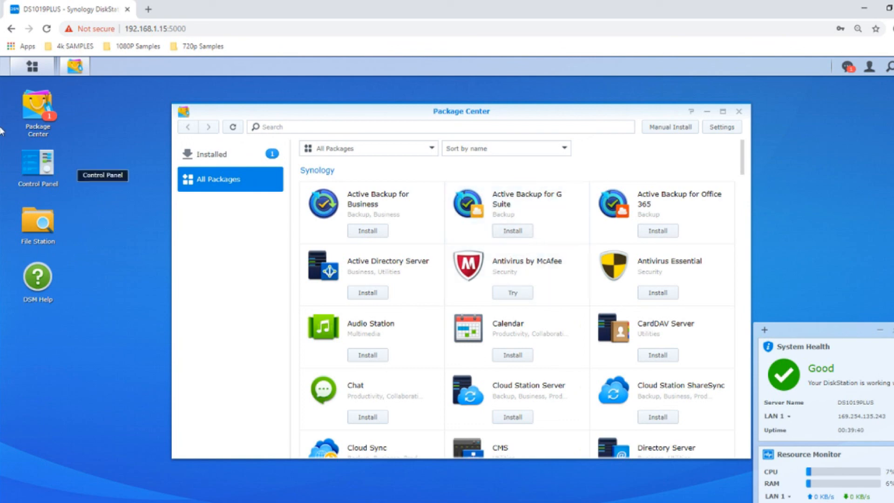
mouse_move(480, 331)
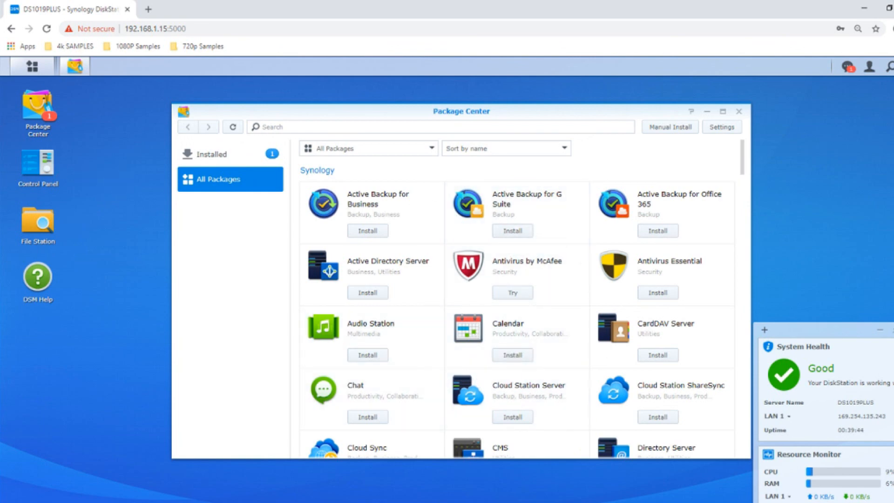
mouse_move(368, 424)
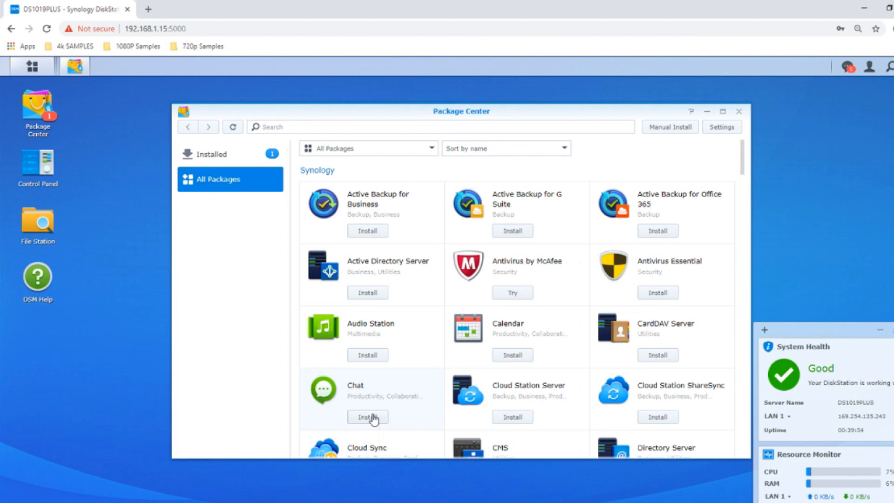
Step: Install Chat, accepting its Node.js v4 dependency installation
click(367, 417)
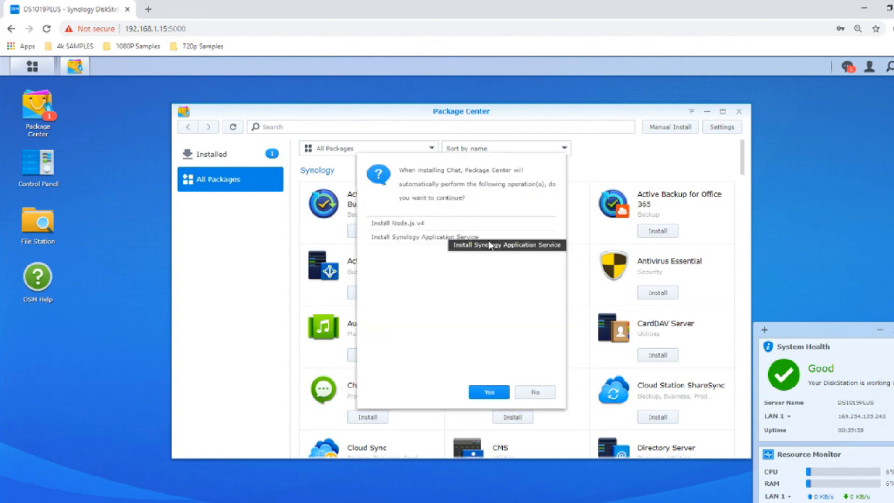
mouse_move(392, 246)
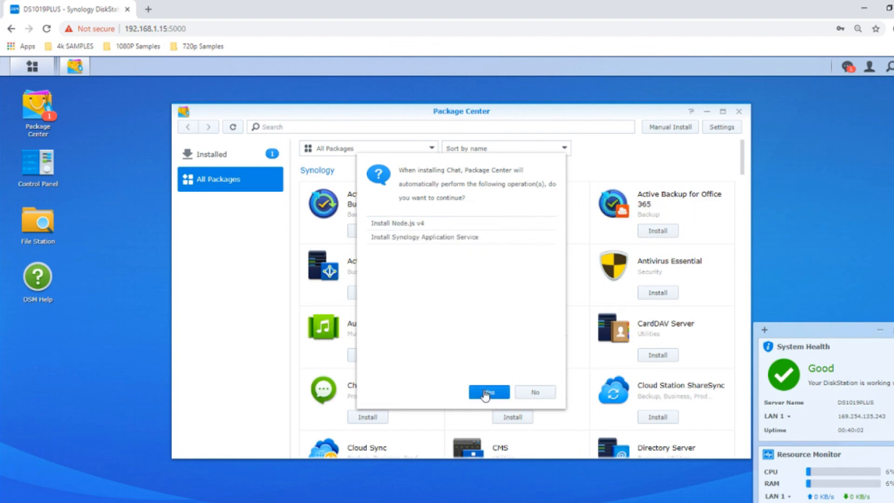
click(488, 392)
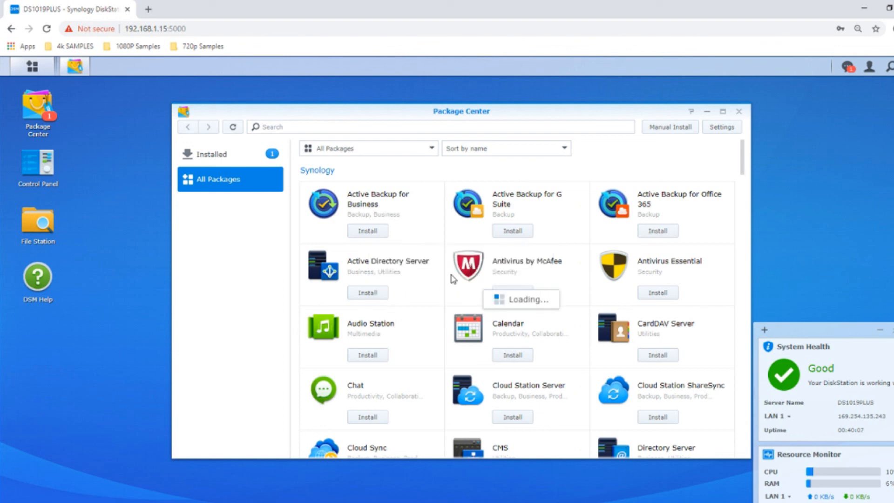
mouse_move(94, 243)
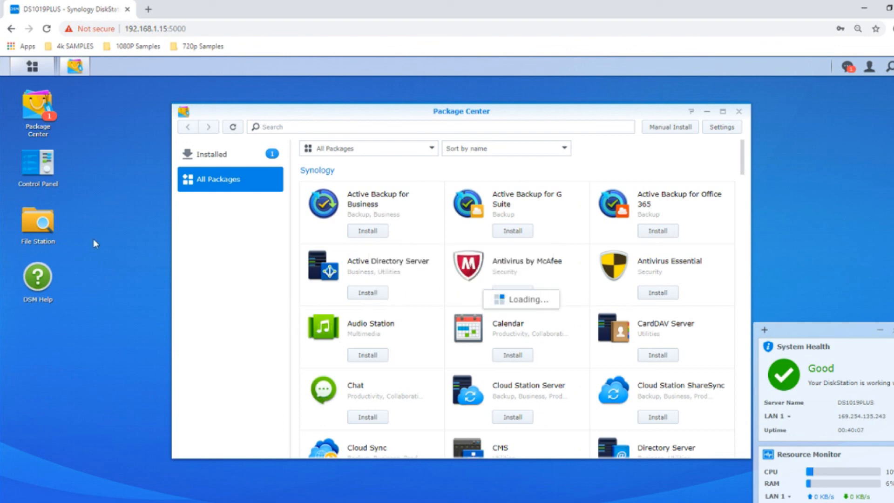
mouse_move(584, 347)
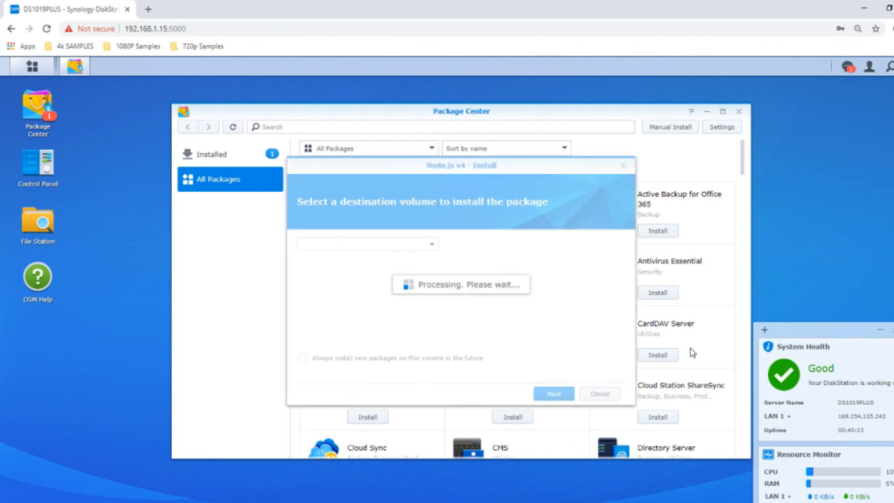
click(553, 394)
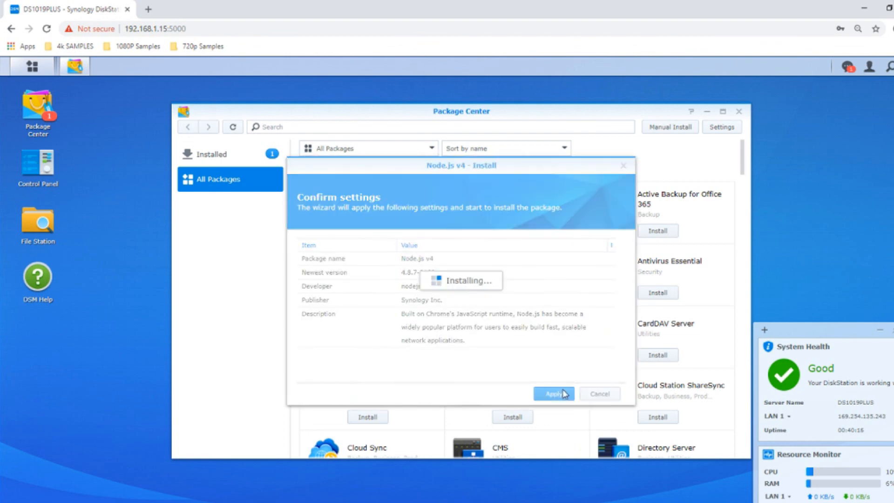
mouse_move(251, 77)
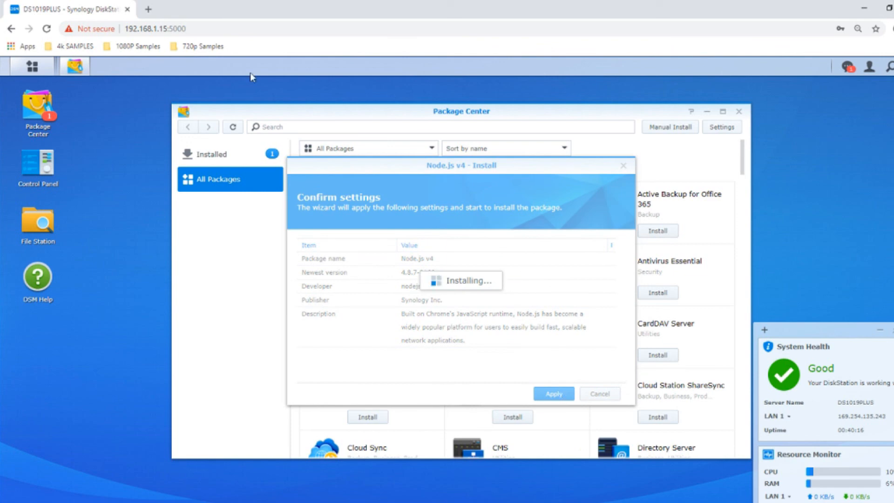
mouse_move(773, 136)
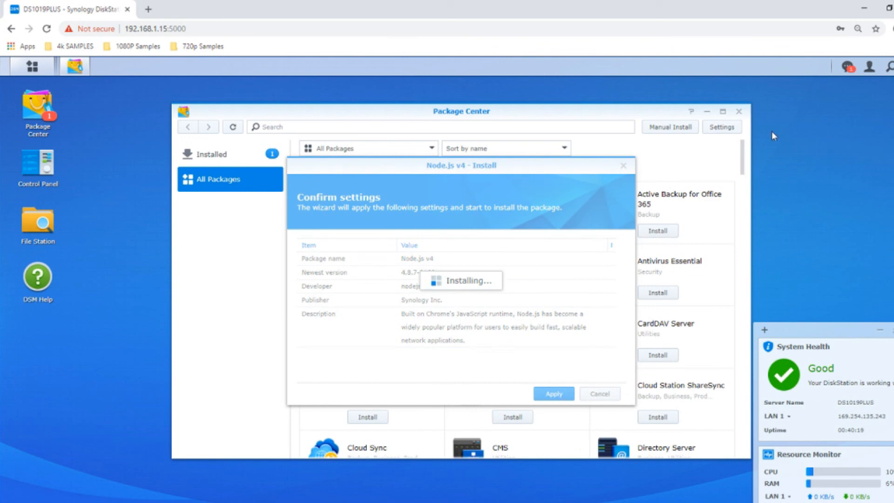
mouse_move(755, 144)
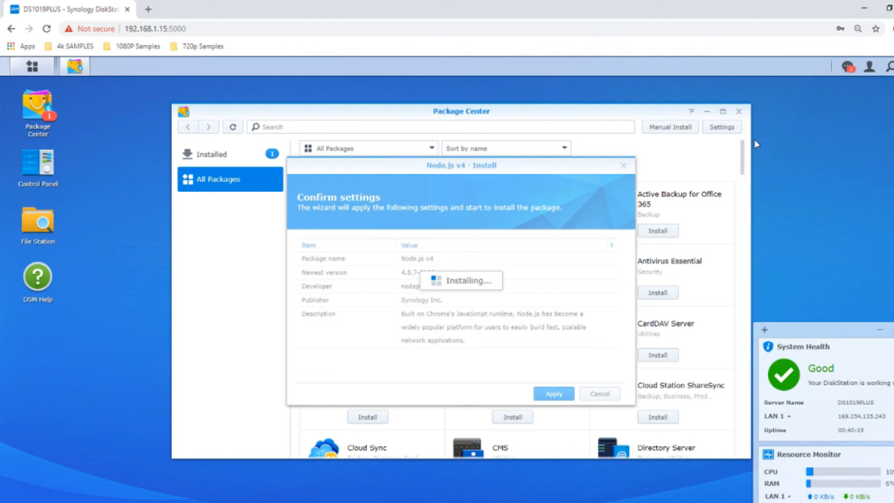
mouse_move(603, 419)
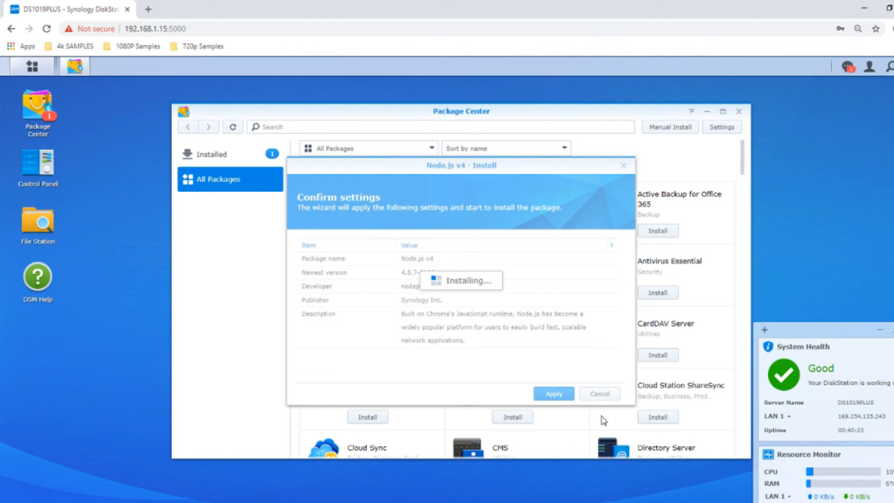
click(553, 393)
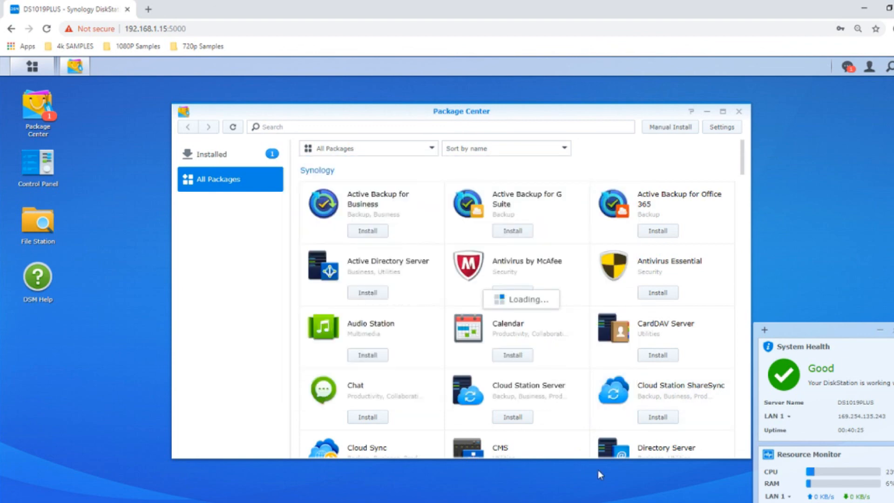
mouse_move(566, 415)
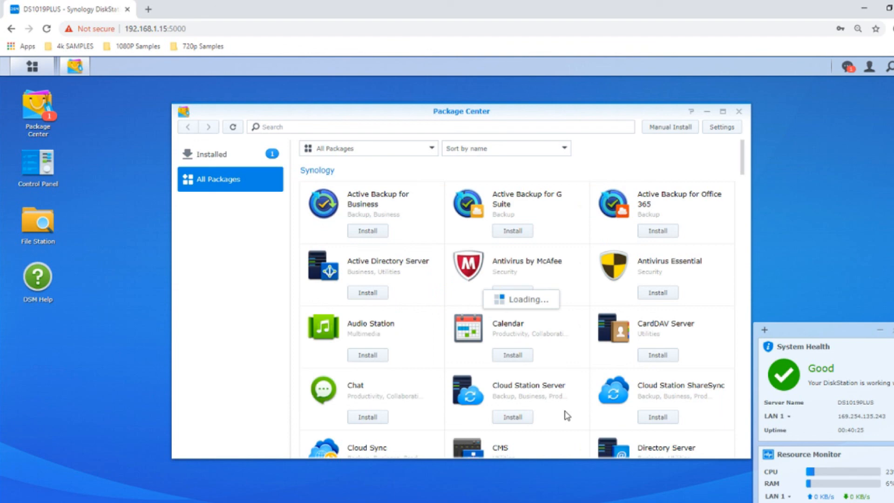